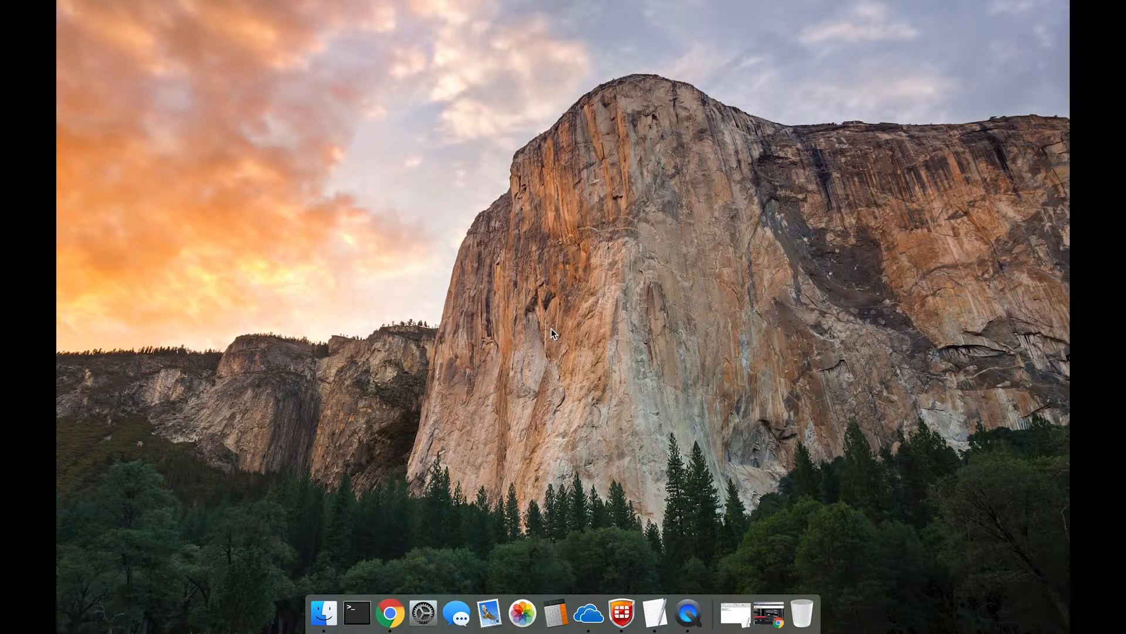
Open Chrome from the Dock, showing the Ray Morgan site and the Remote UI tab.
{"action": "left_click", "coordinate": [653, 617]}
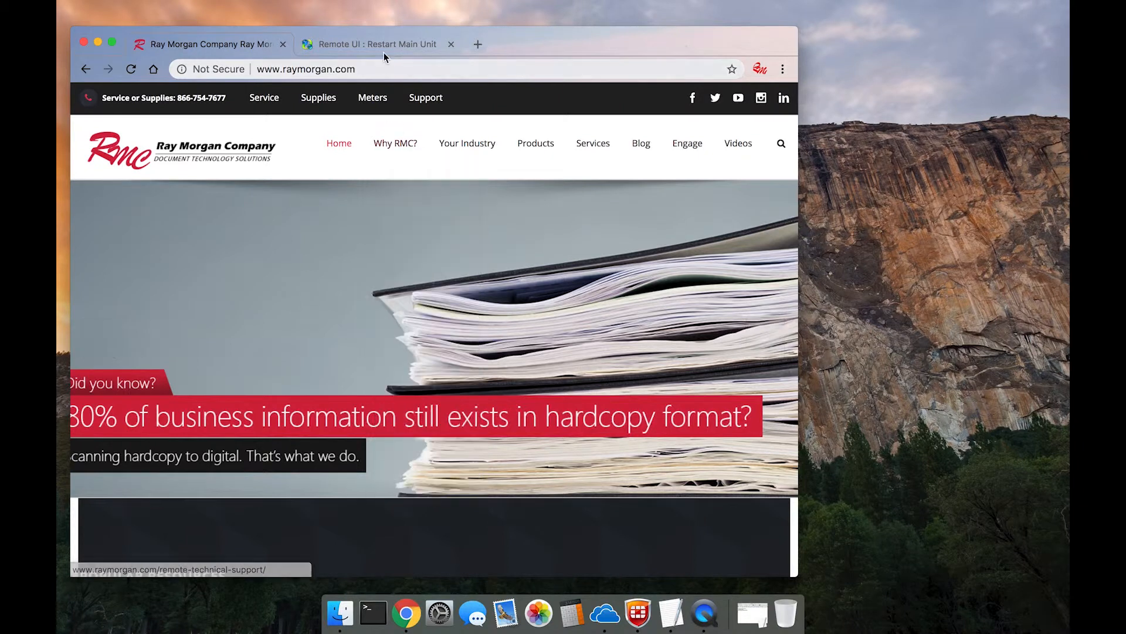
{"action": "left_click", "coordinate": [377, 44]}
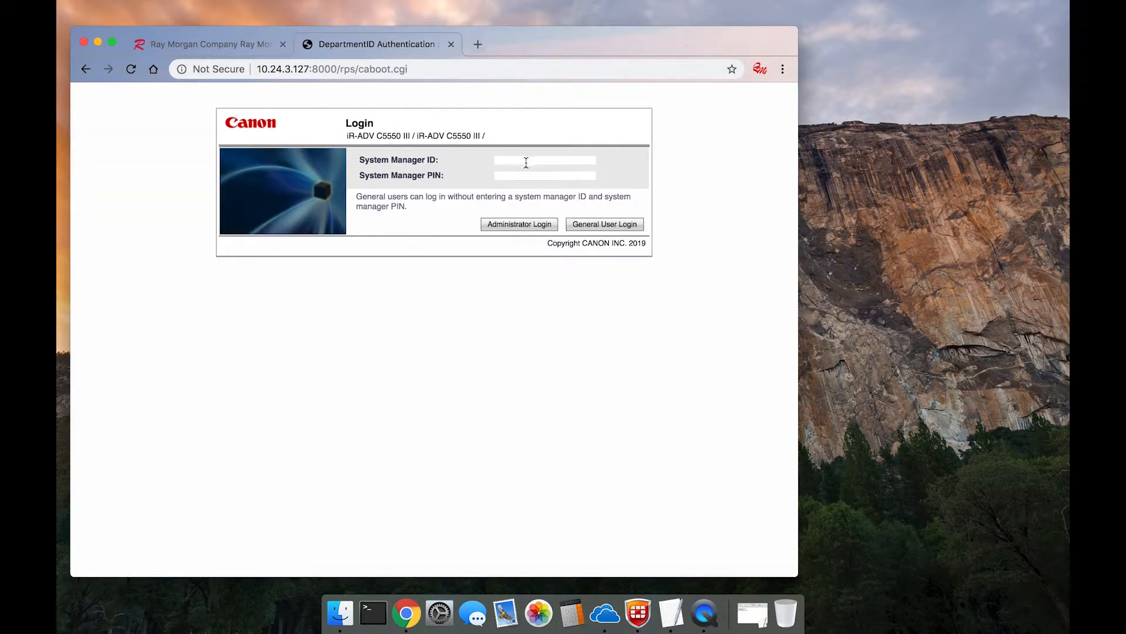
{"action": "left_click", "coordinate": [544, 159]}
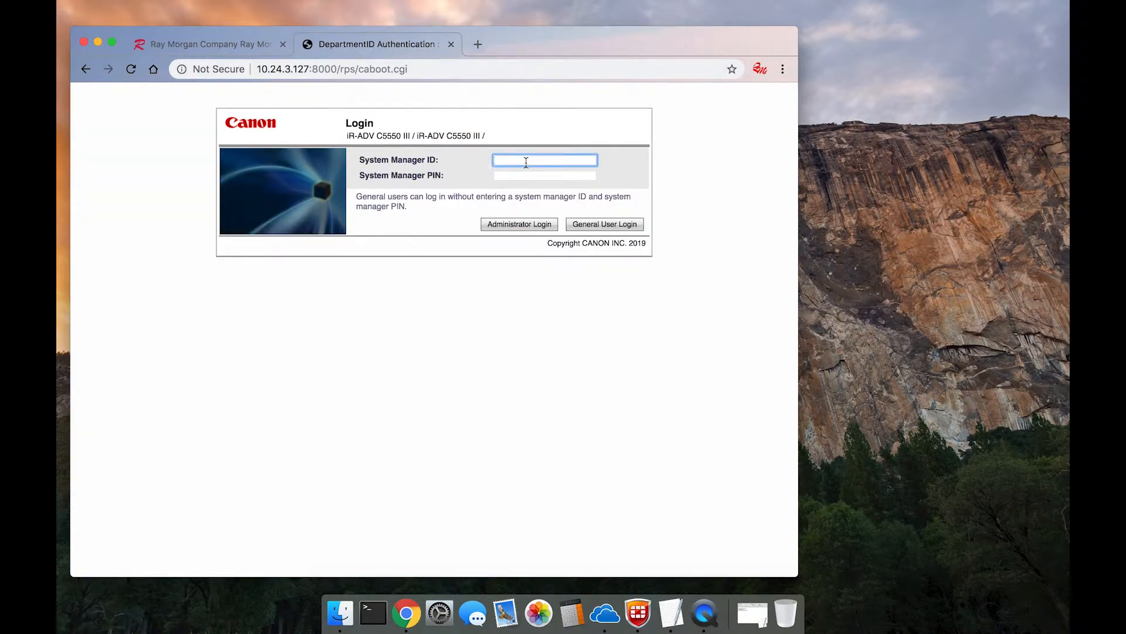
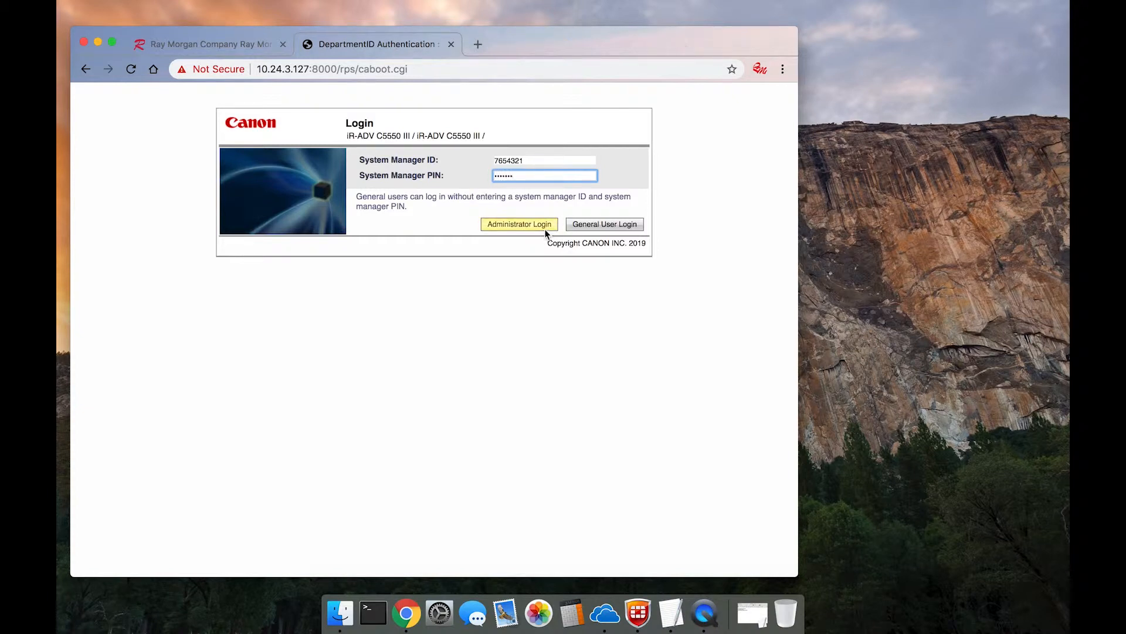
{"action": "left_click", "coordinate": [519, 224]}
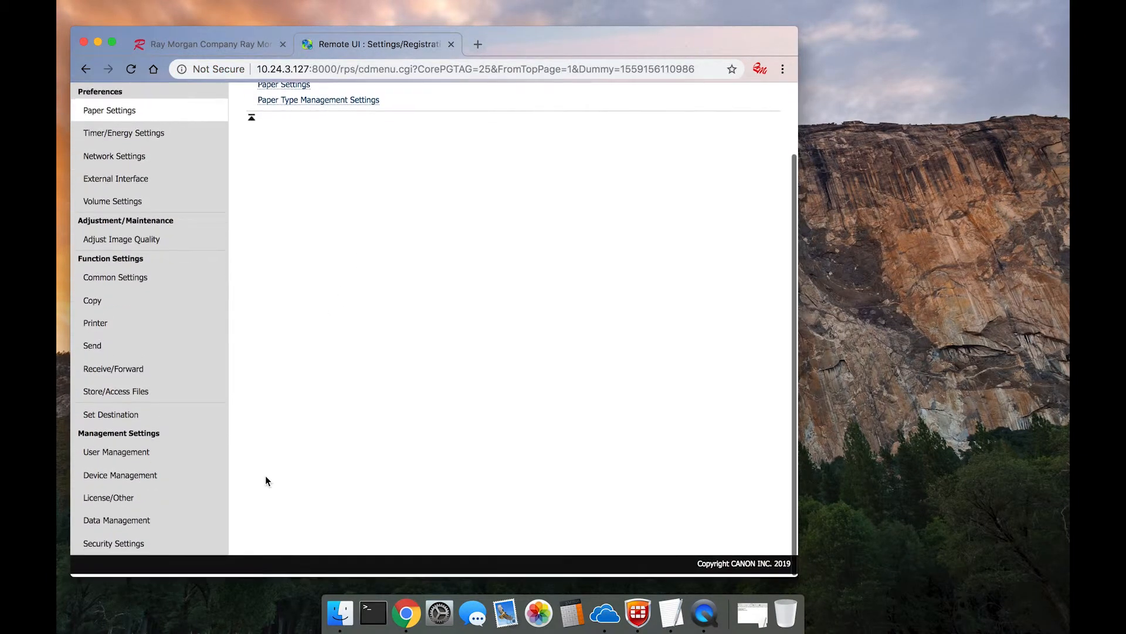
Open User Management > Department ID Management and scroll to the department page totals.
{"action": "left_click", "coordinate": [116, 452]}
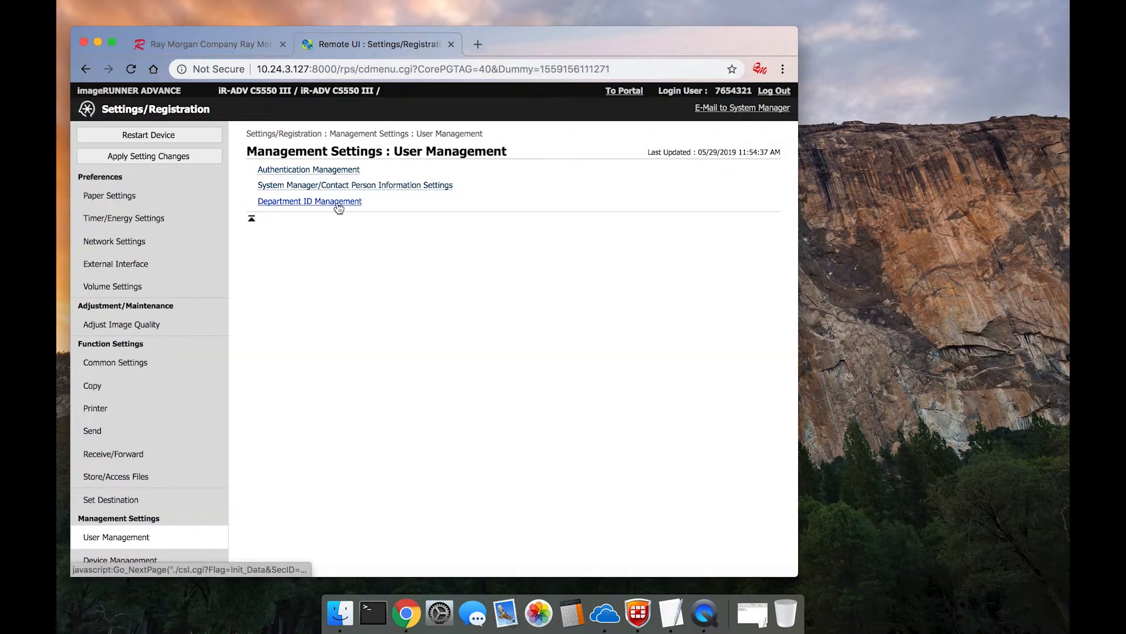
{"action": "left_click", "coordinate": [310, 202]}
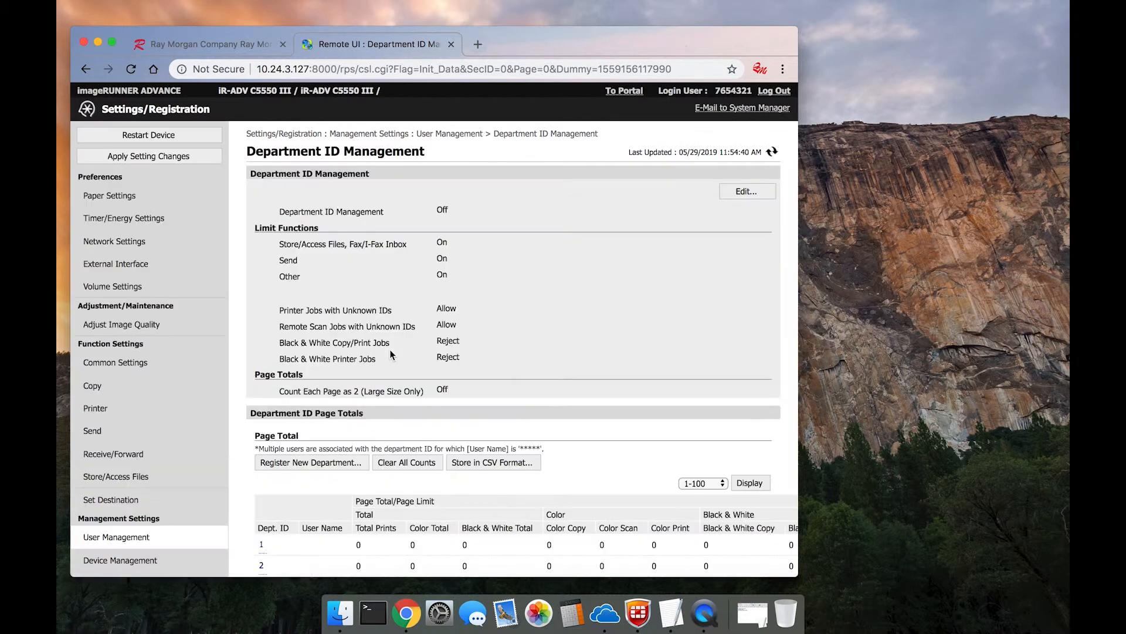
{"action": "mouse_move", "coordinate": [427, 200]}
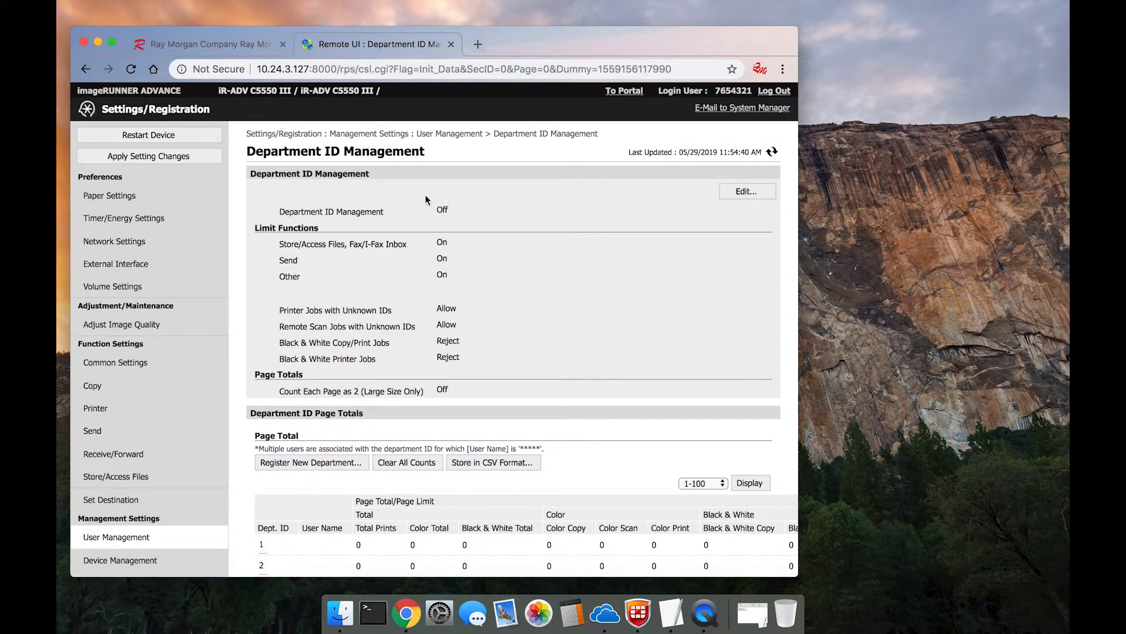
{"action": "scroll", "scroll_direction": "down", "scroll_amount": 3}
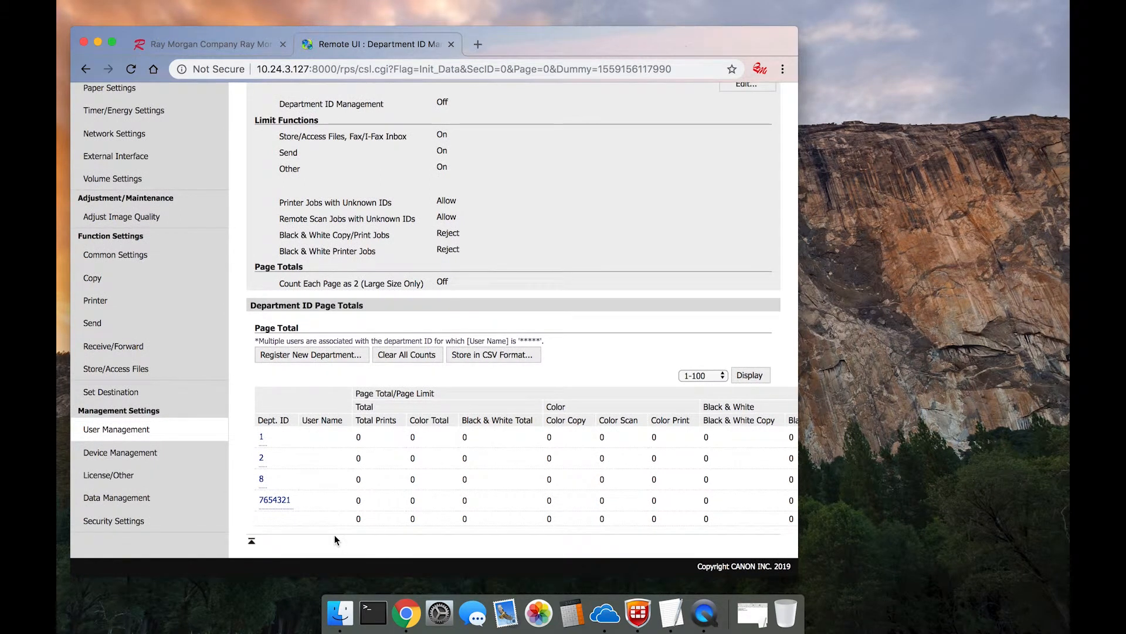
{"action": "mouse_move", "coordinate": [277, 508]}
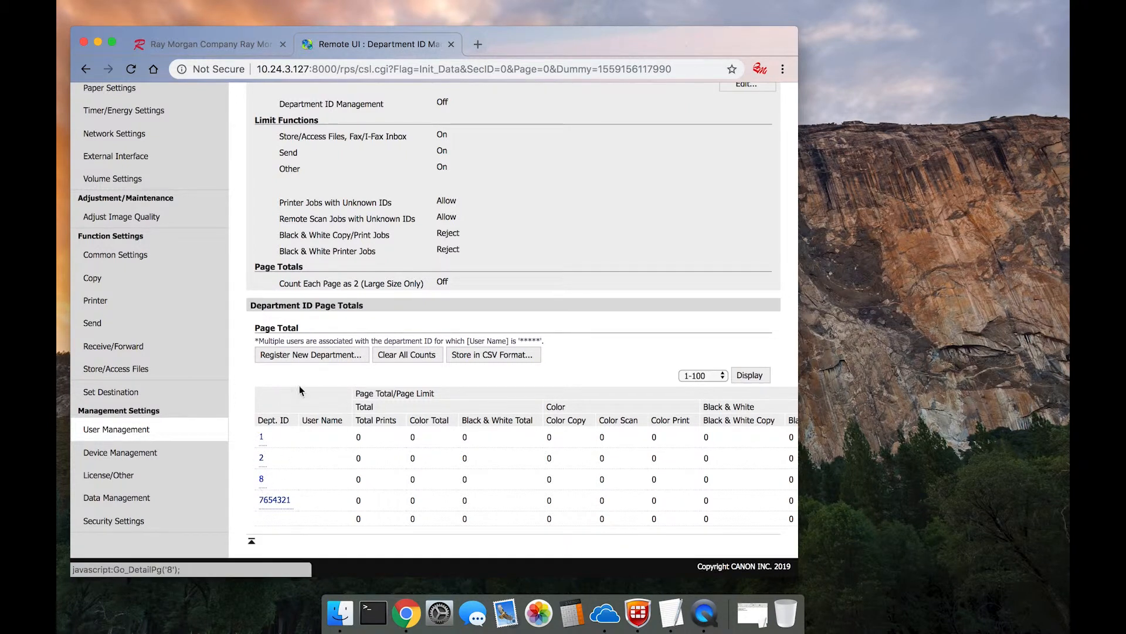
Start registering a new department with ID 1234 and enter its PIN.
{"action": "left_click", "coordinate": [311, 354]}
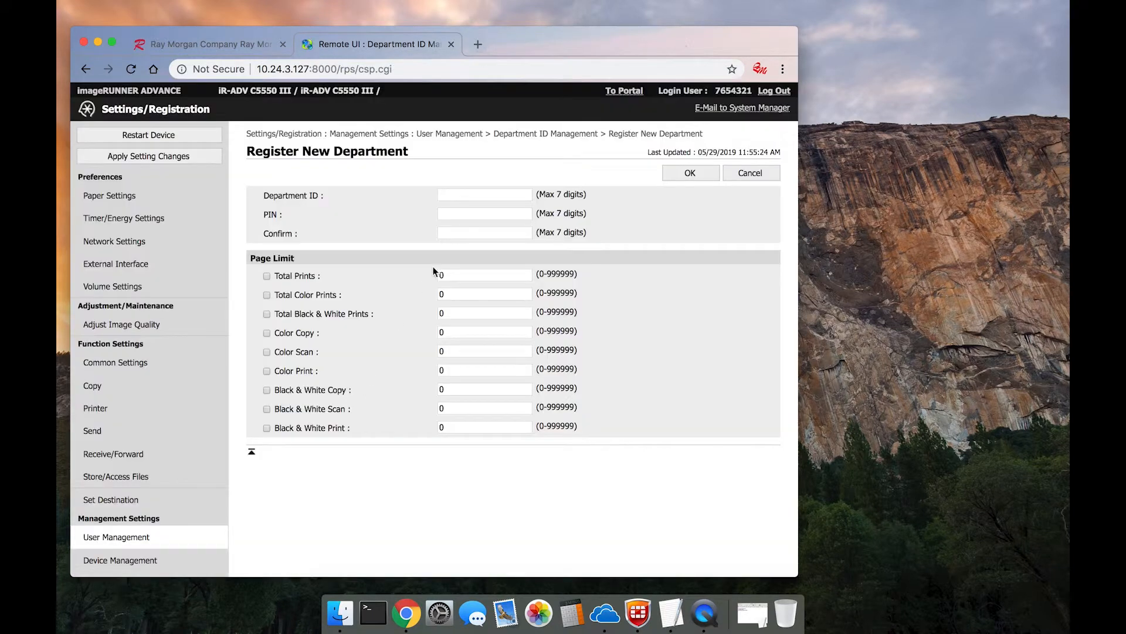
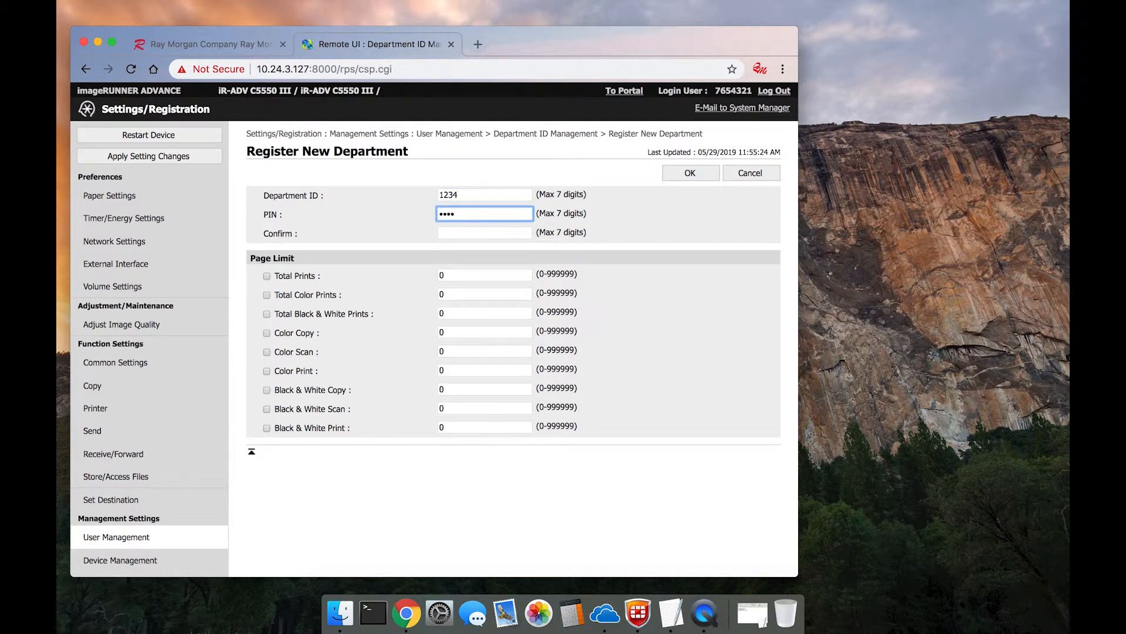
{"action": "left_click", "coordinate": [484, 233]}
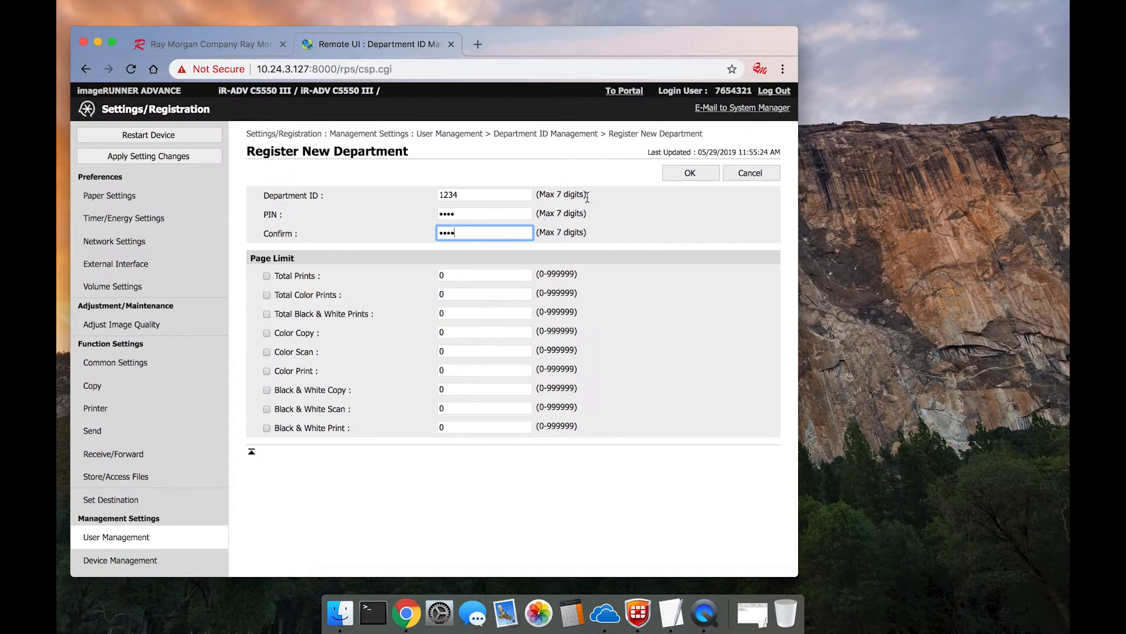
{"action": "mouse_move", "coordinate": [591, 195]}
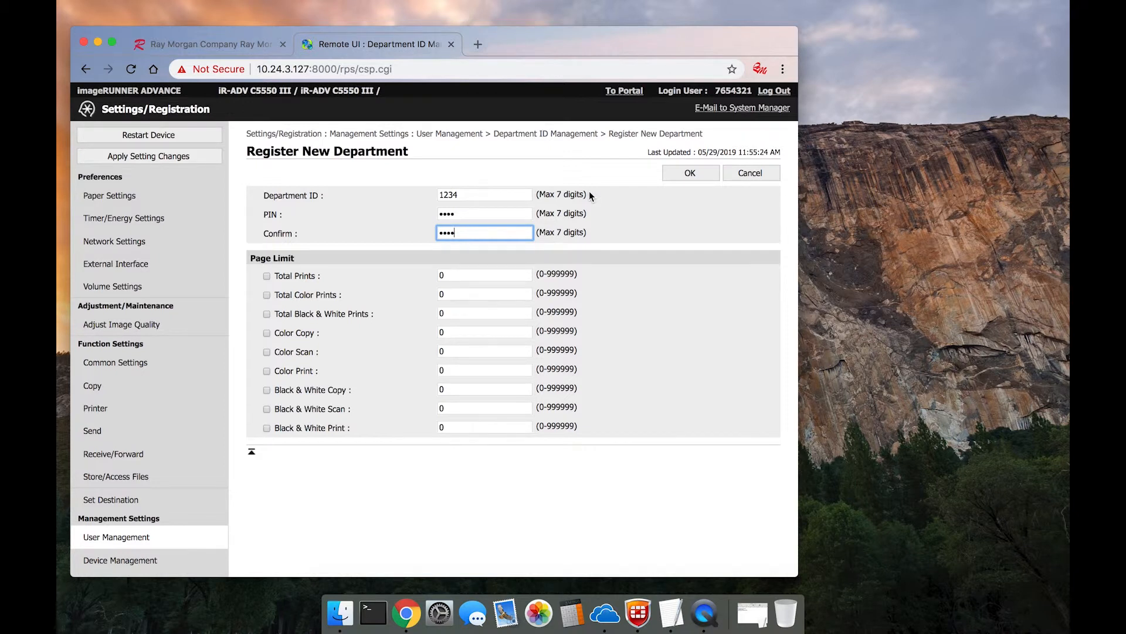
{"action": "mouse_move", "coordinate": [405, 298]}
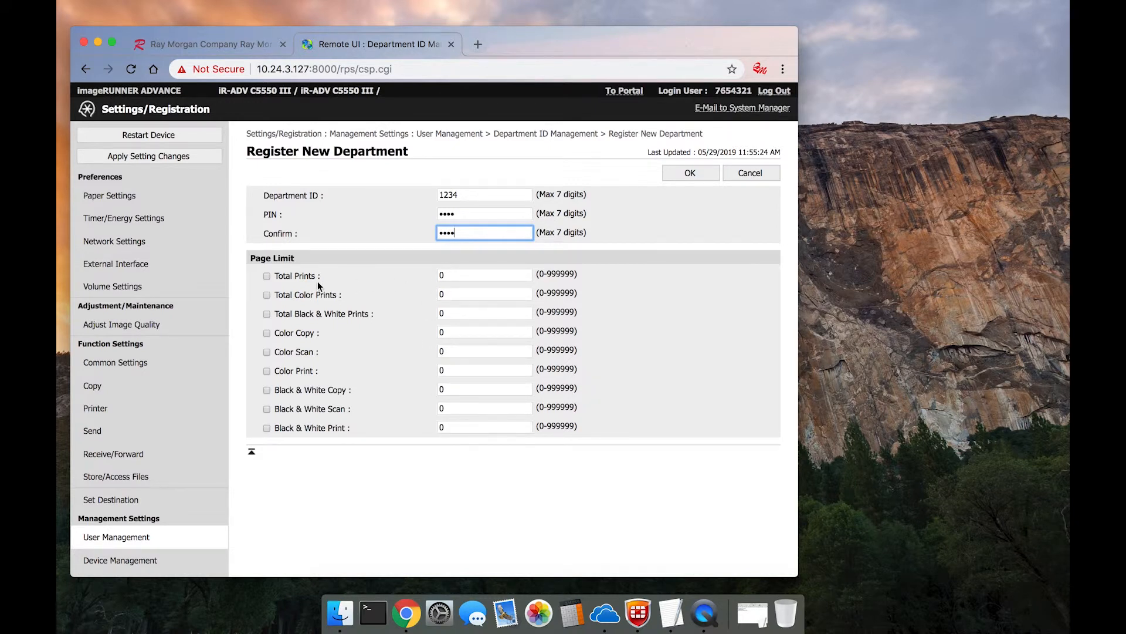
Try a total prints limit of 100, then clear all page limits.
{"action": "left_click", "coordinate": [267, 276]}
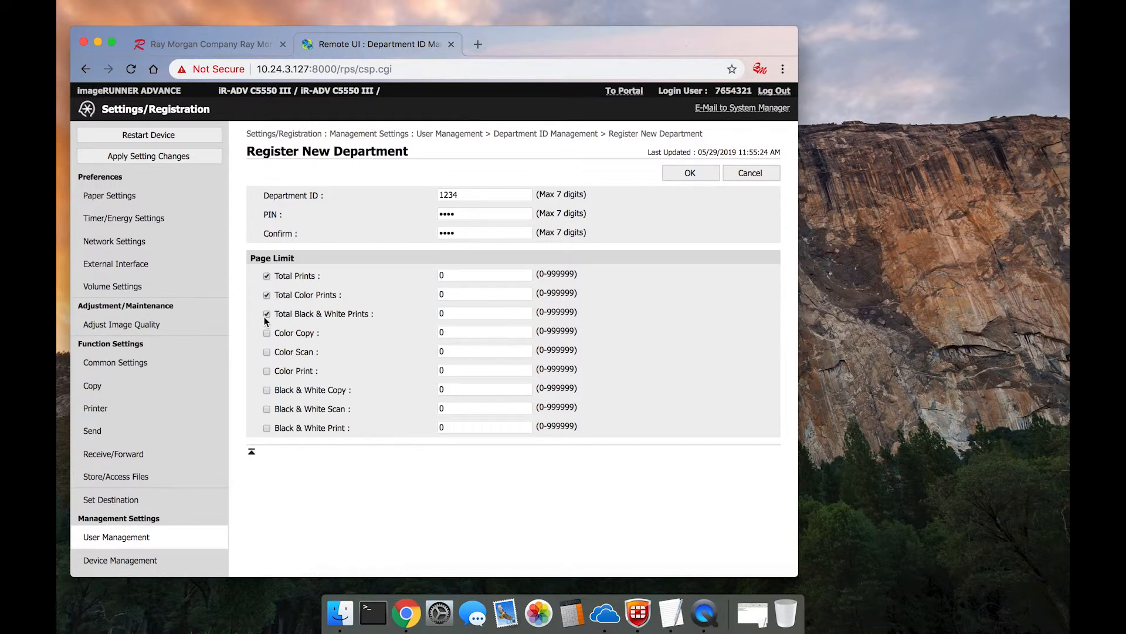
{"action": "type", "text": "1"}
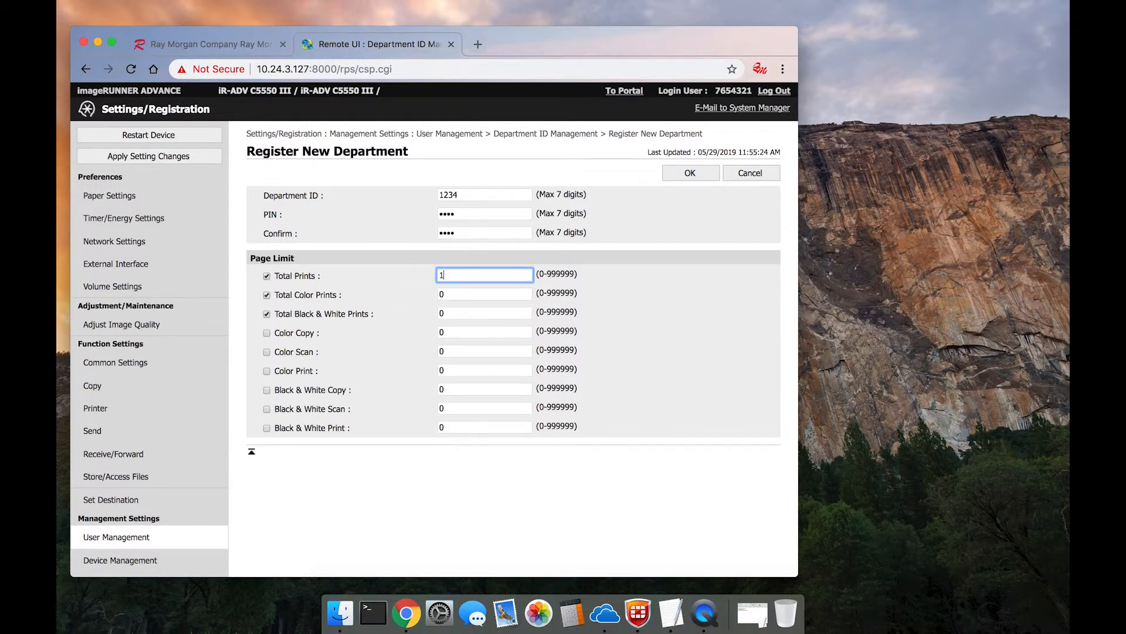
{"action": "type", "text": "00"}
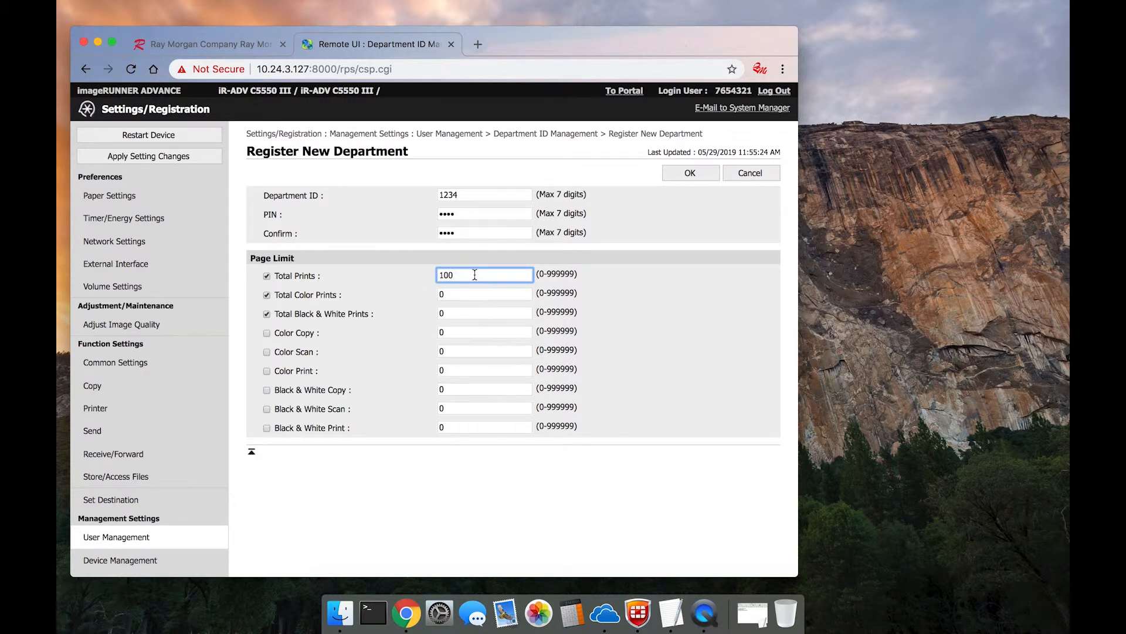
{"action": "left_click", "coordinate": [267, 313]}
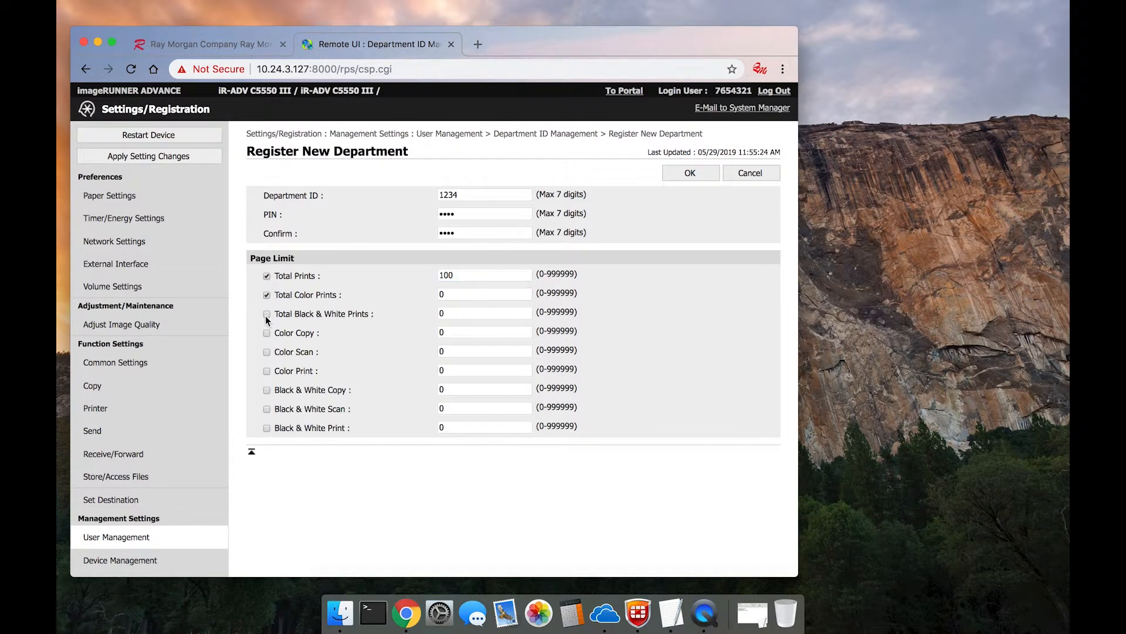
{"action": "left_click", "coordinate": [267, 276]}
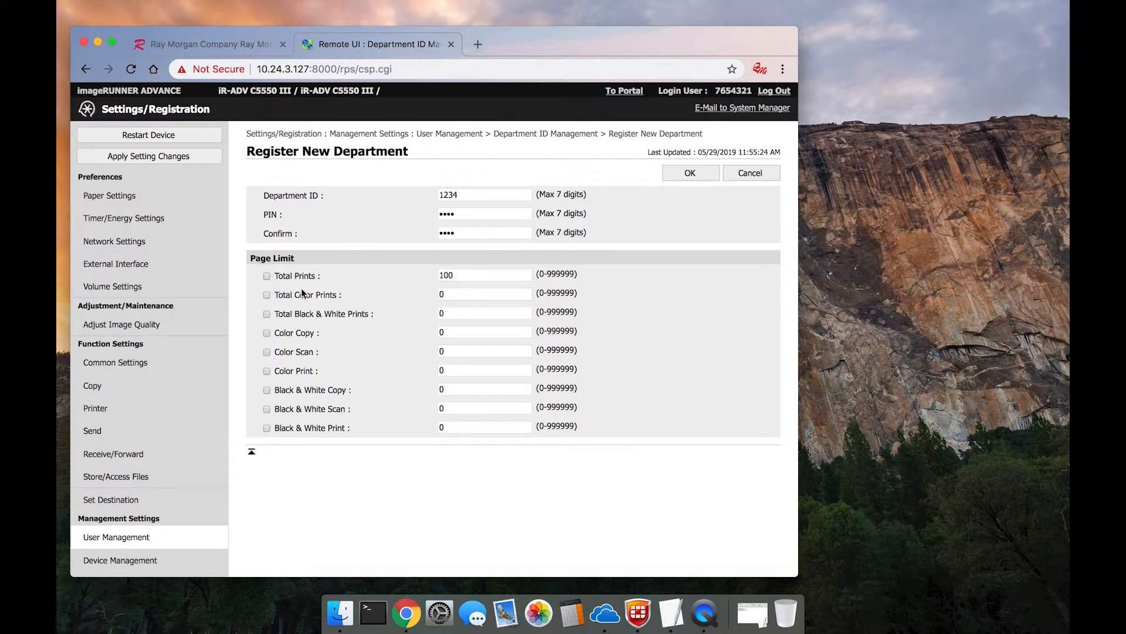
{"action": "left_click", "coordinate": [485, 274]}
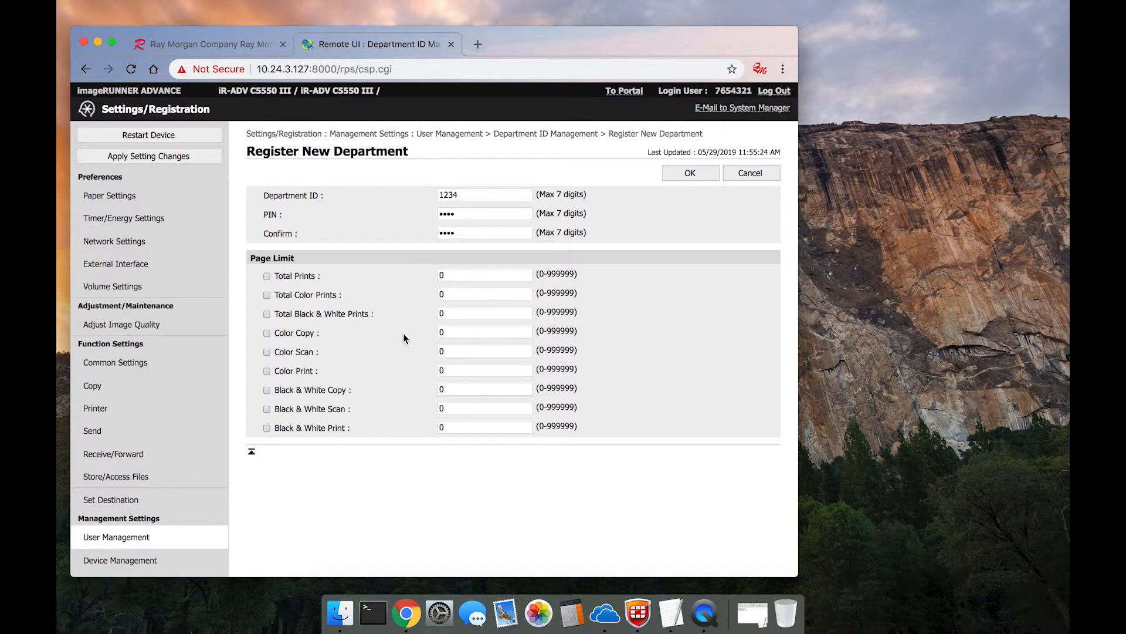
{"action": "mouse_move", "coordinate": [392, 334]}
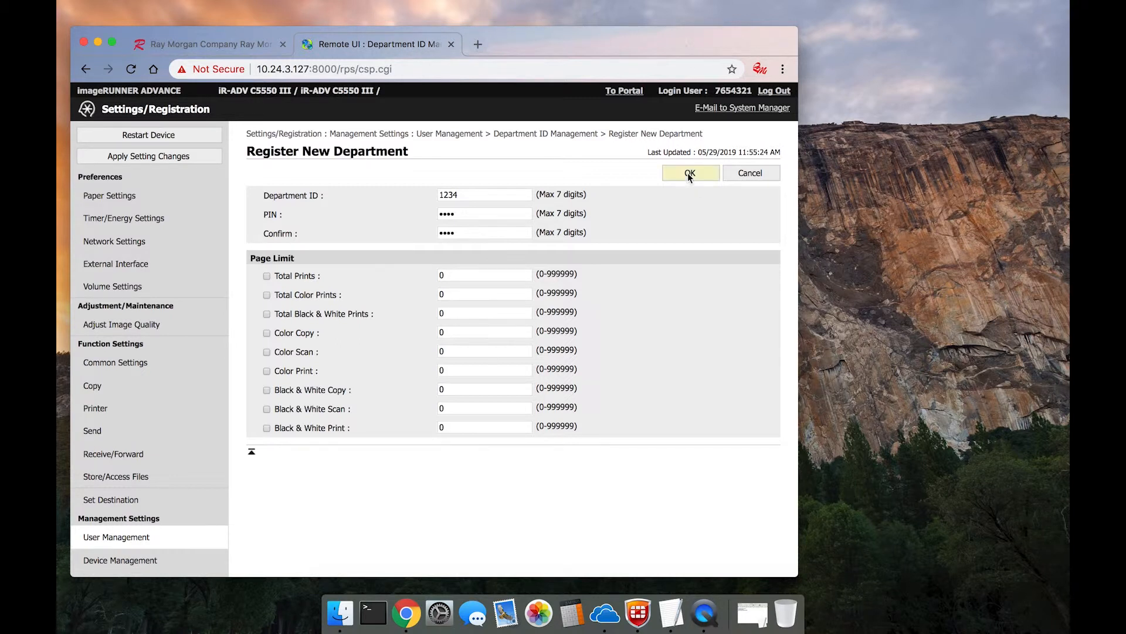
Save department 1234 and start registering department 4321 with its PIN.
{"action": "left_click", "coordinate": [690, 172]}
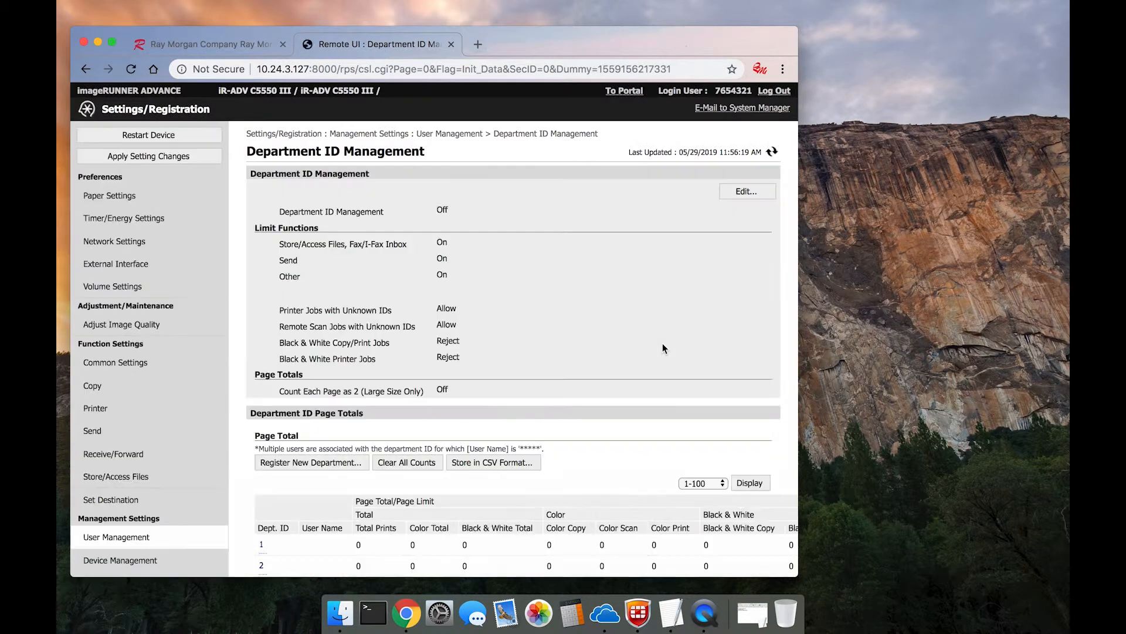
{"action": "scroll", "scroll_direction": "down", "scroll_amount": 3}
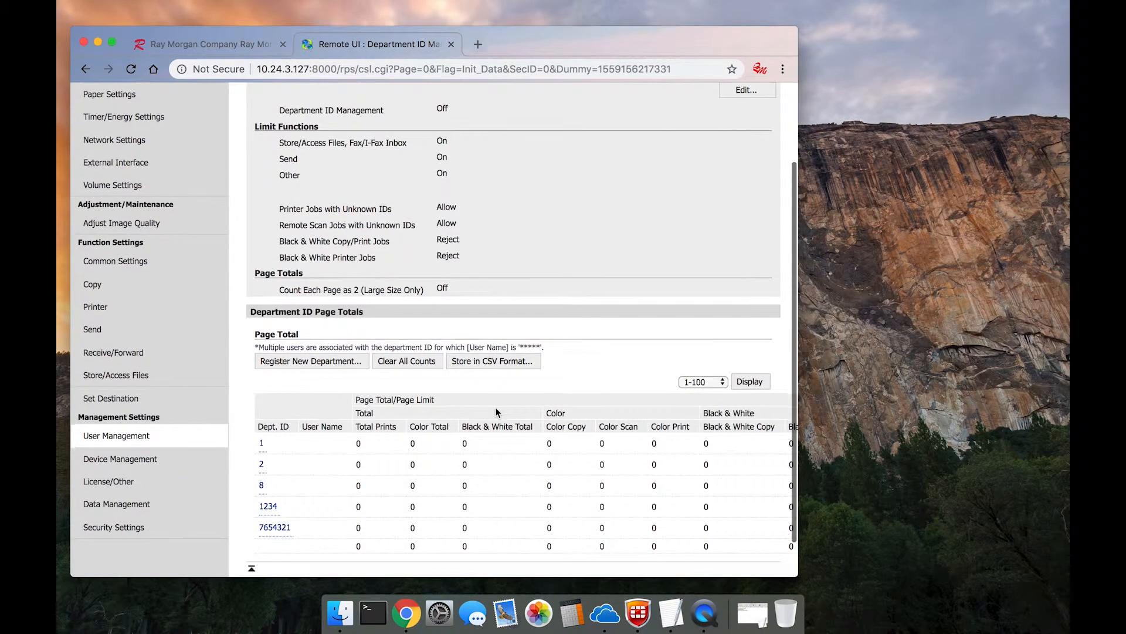
{"action": "left_click", "coordinate": [311, 361]}
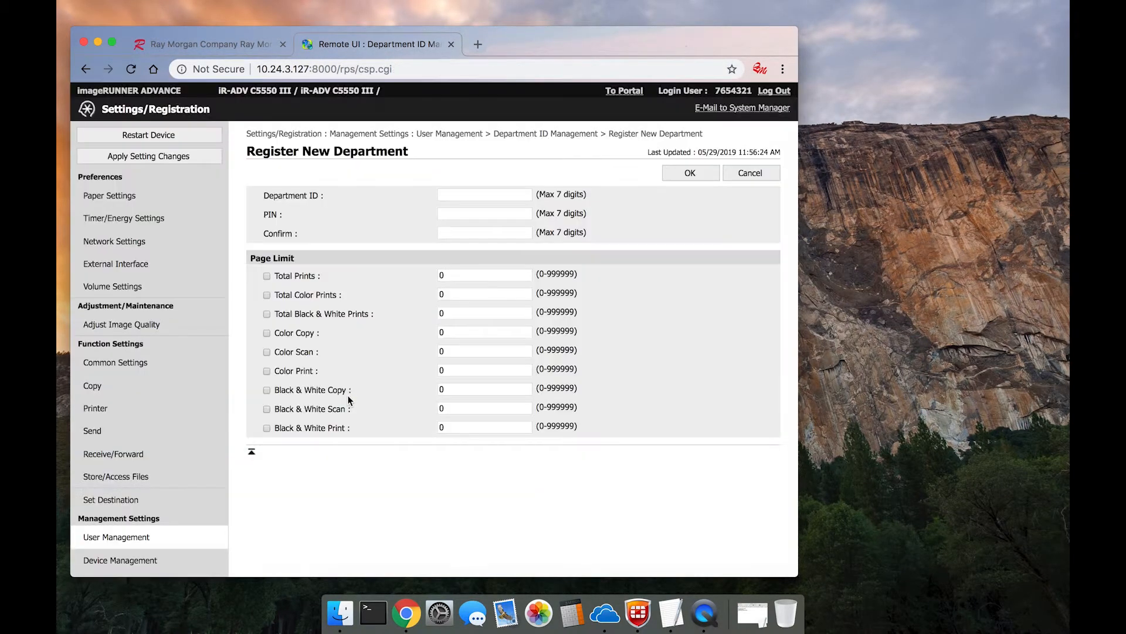
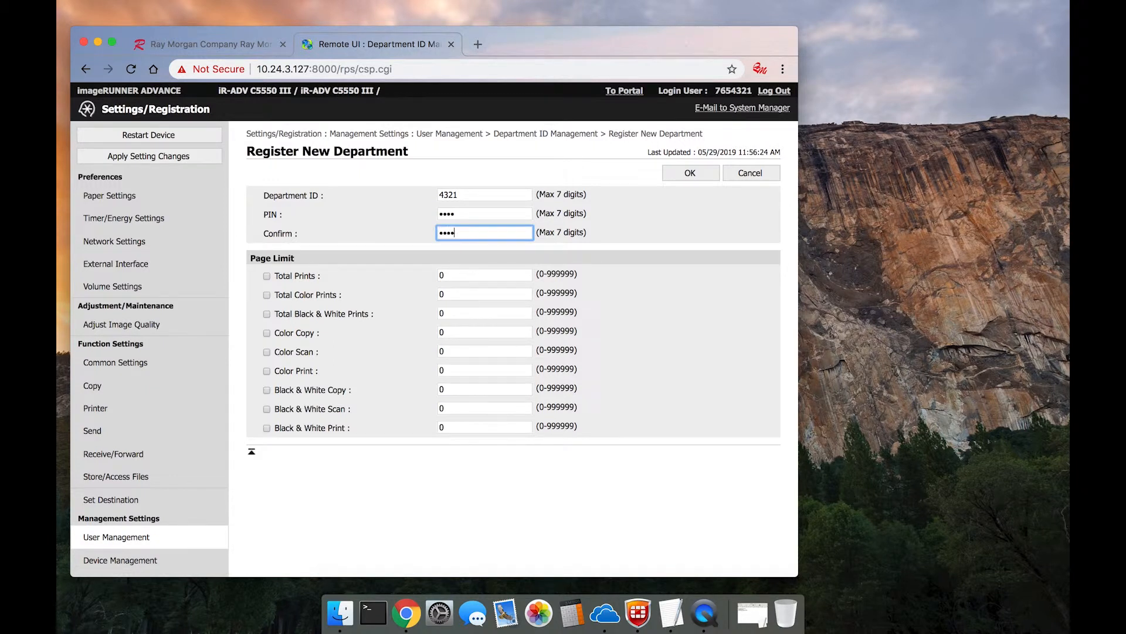
{"action": "mouse_move", "coordinate": [322, 283]}
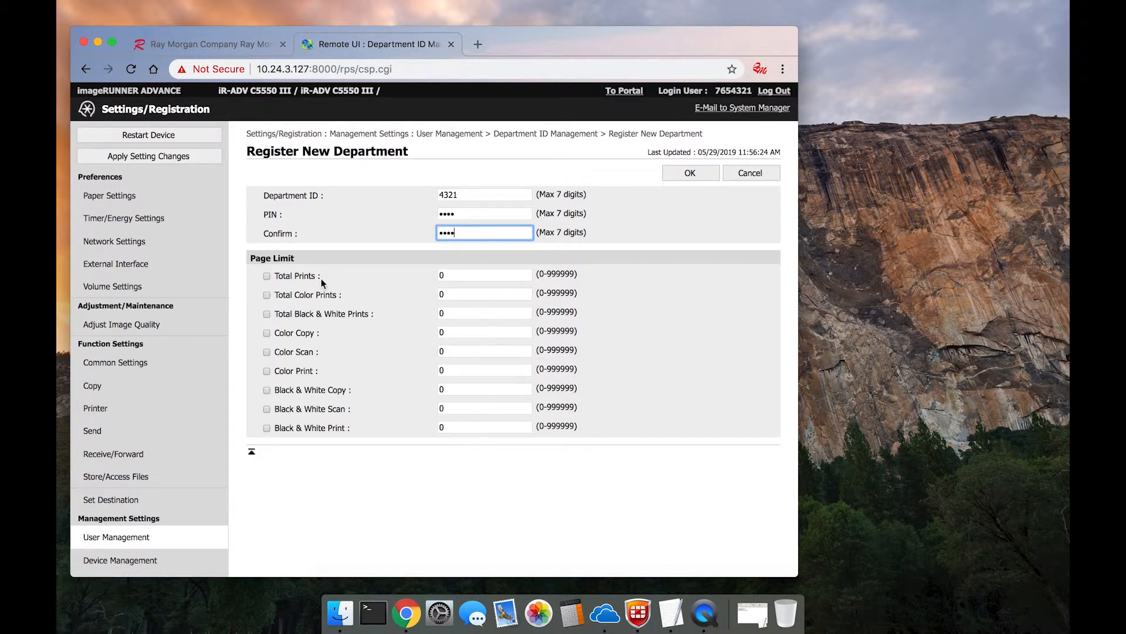
Turn on colour page limits and the colour print limit for 4321, then save.
{"action": "left_click", "coordinate": [266, 295]}
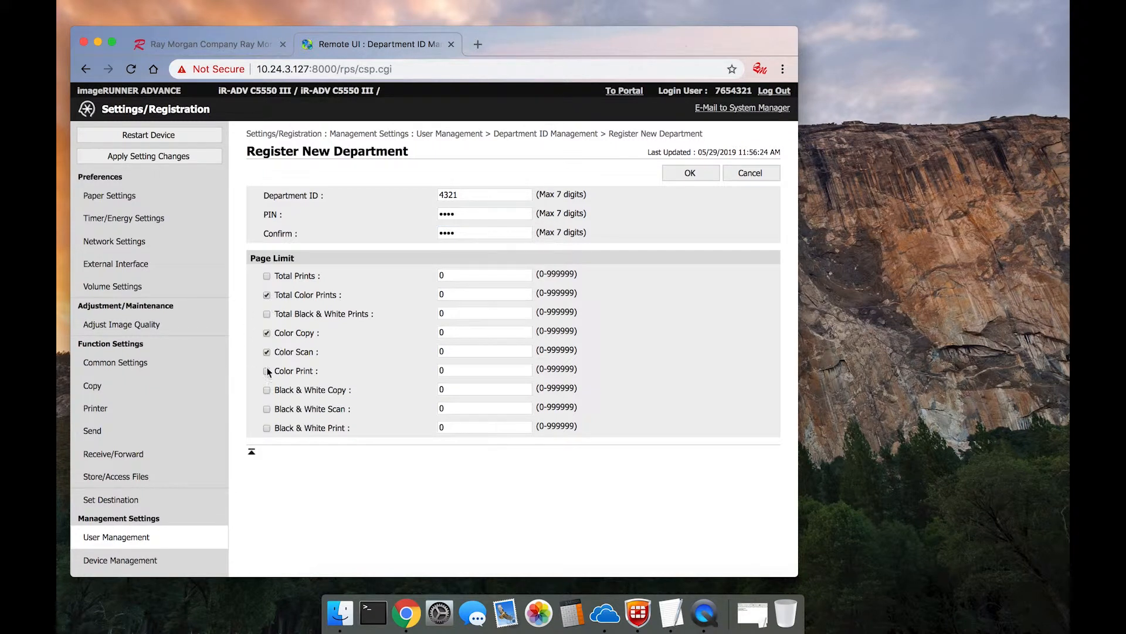
{"action": "left_click", "coordinate": [266, 371]}
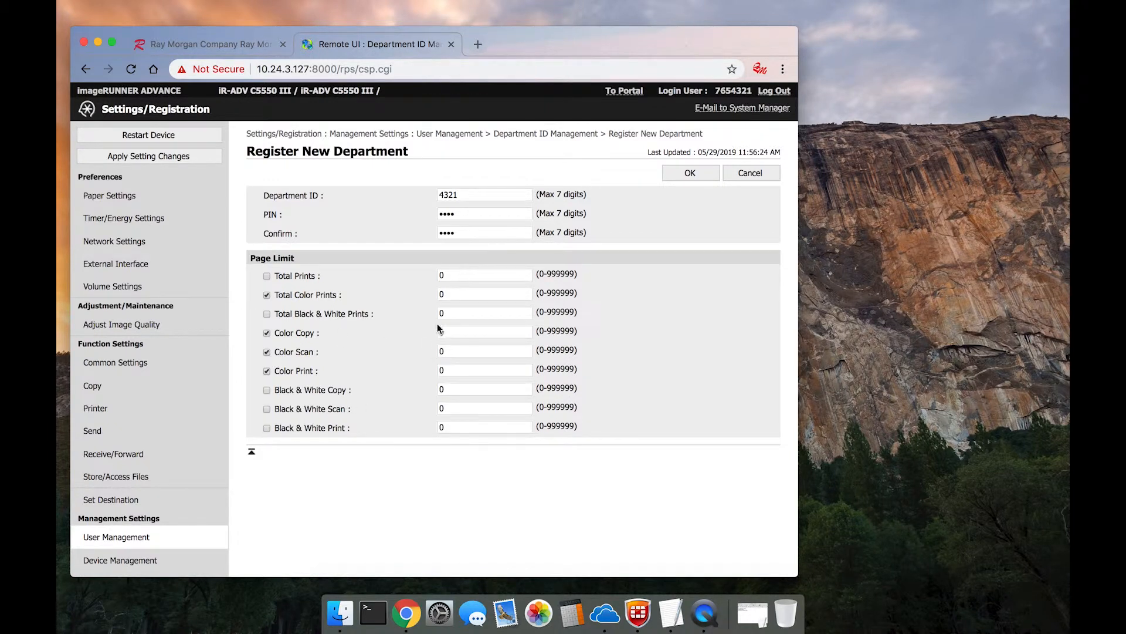
{"action": "mouse_move", "coordinate": [410, 365]}
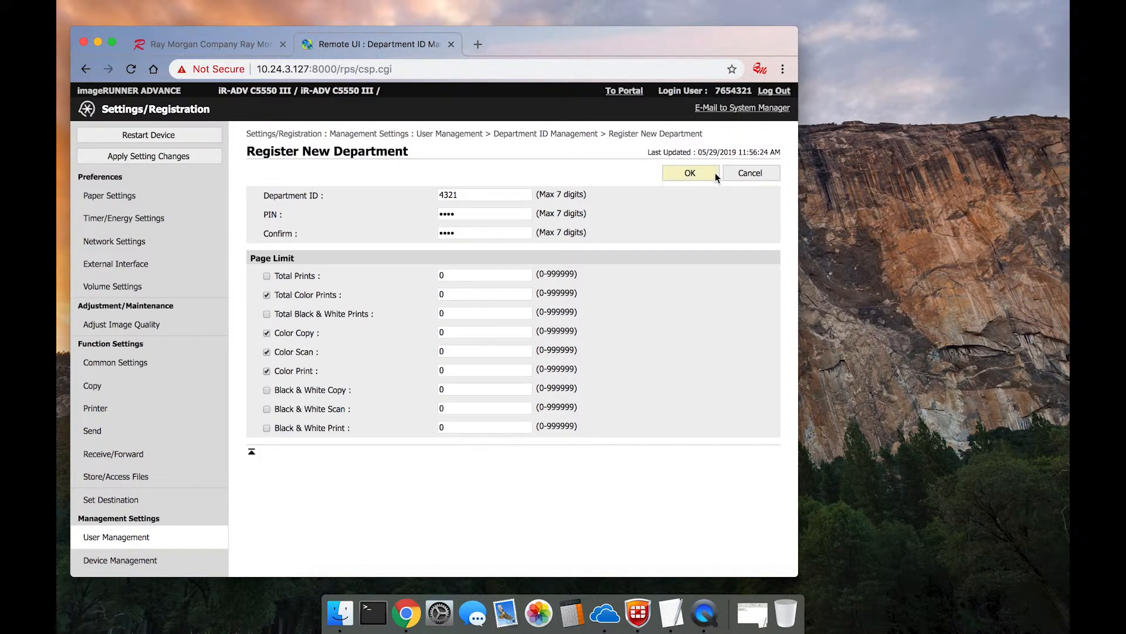
{"action": "left_click", "coordinate": [689, 173]}
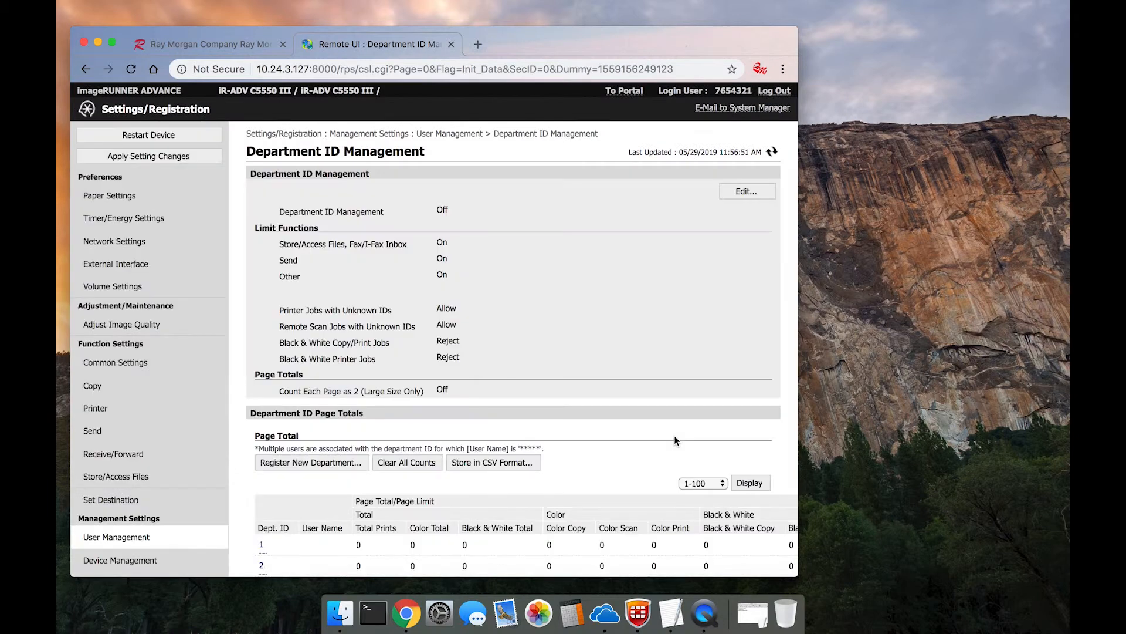
{"action": "scroll", "scroll_direction": "down", "scroll_amount": 3}
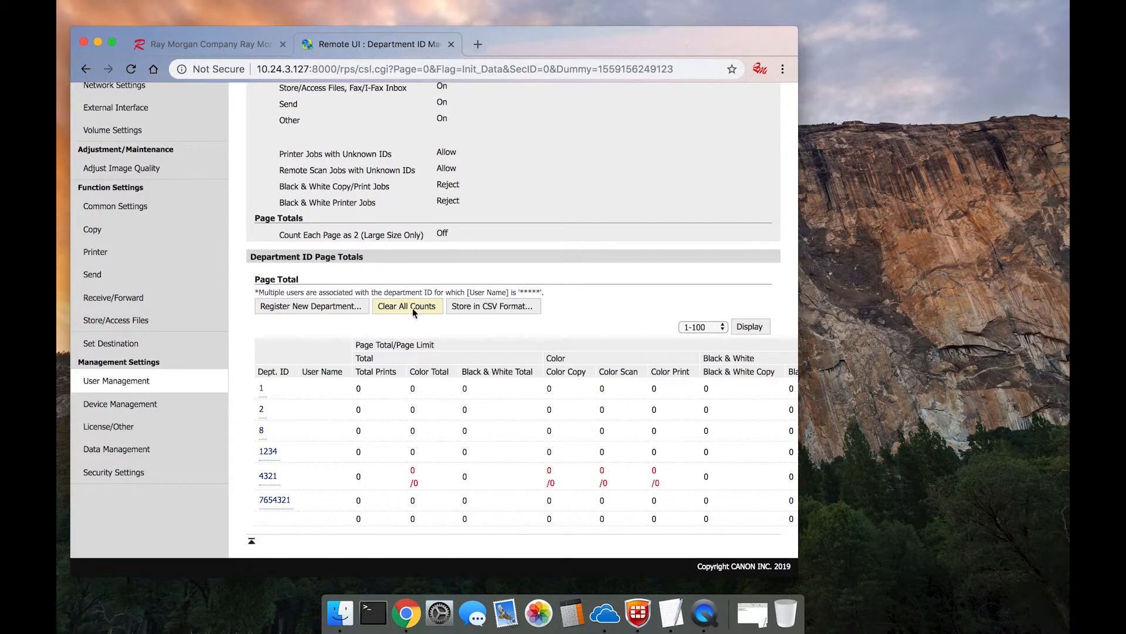
{"action": "mouse_move", "coordinate": [455, 332]}
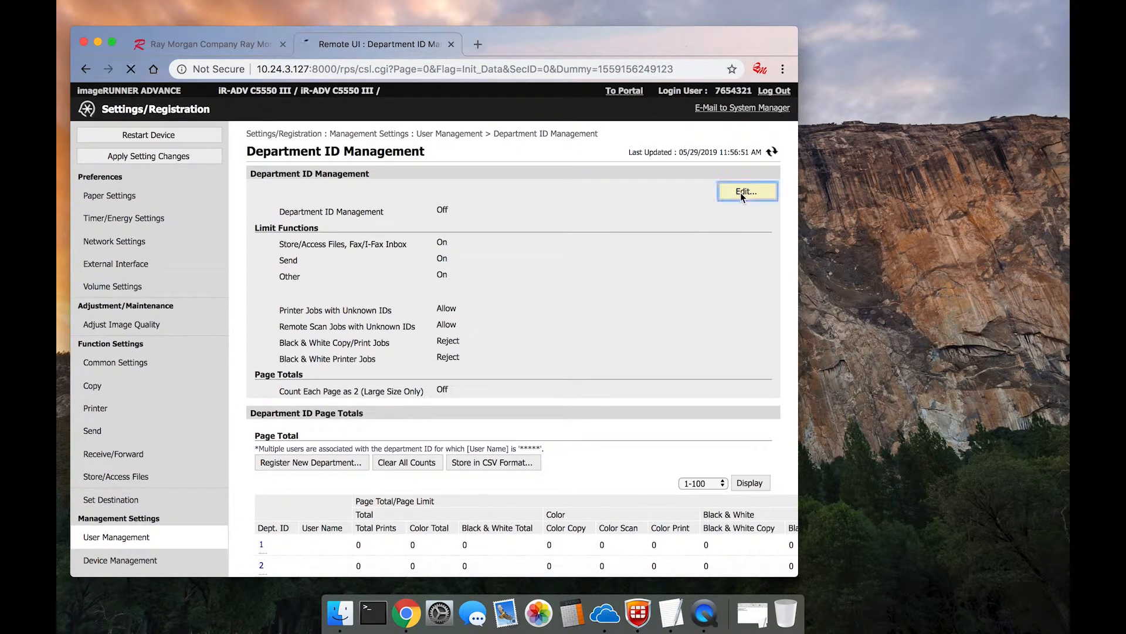
Enable Department ID Management, reject unknown-ID jobs, unlimit storing and sending, then save.
{"action": "left_click", "coordinate": [747, 191]}
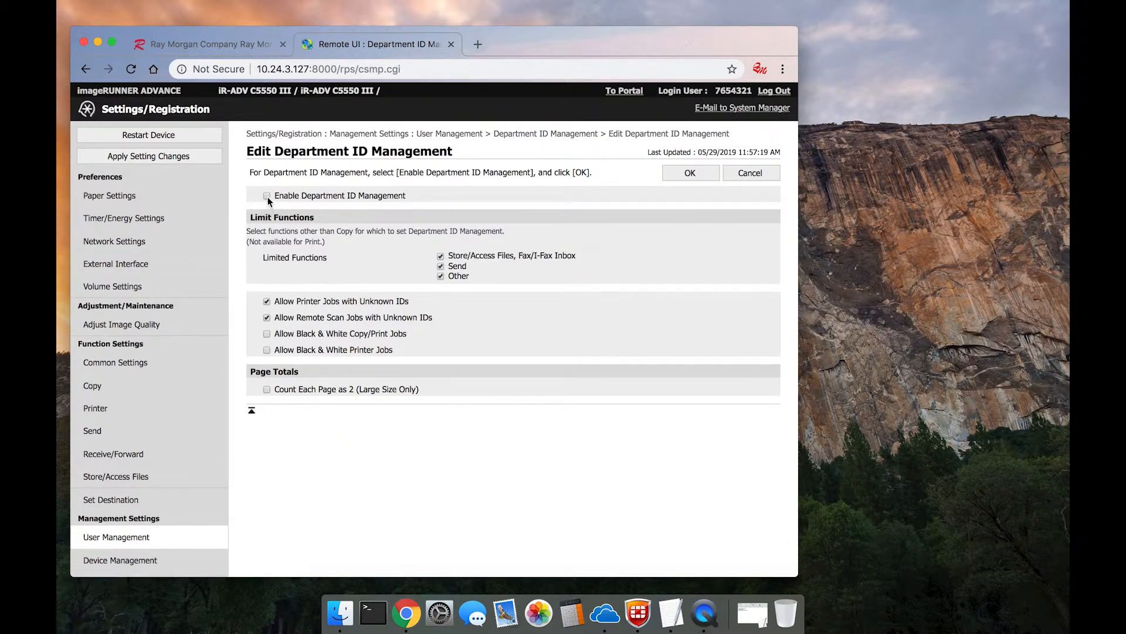
{"action": "left_click", "coordinate": [266, 196]}
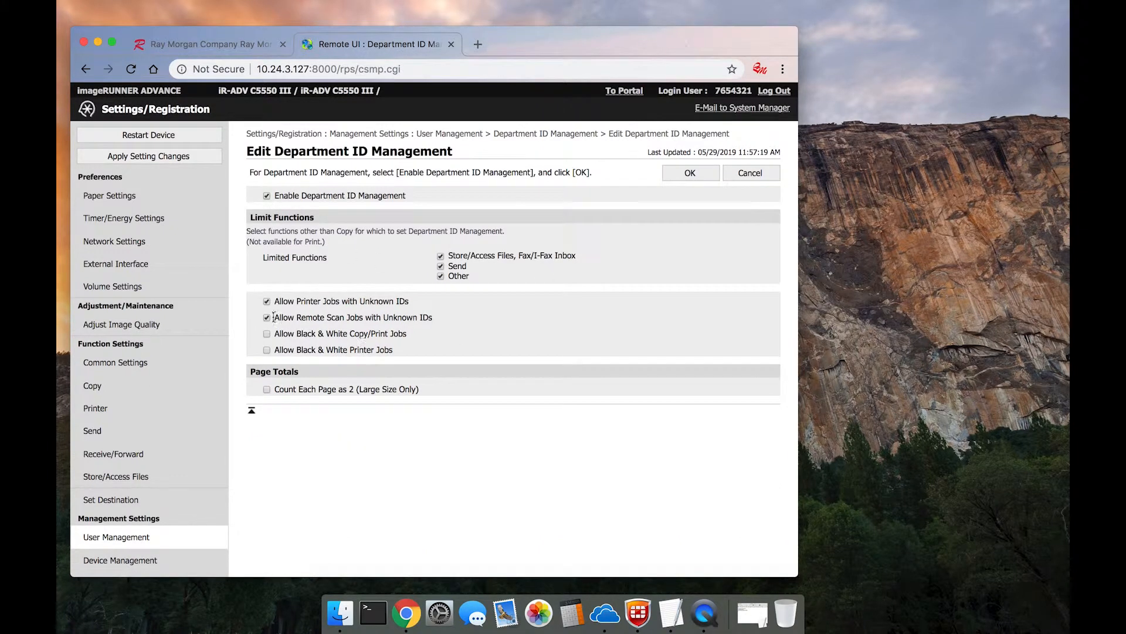
{"action": "left_click", "coordinate": [267, 318]}
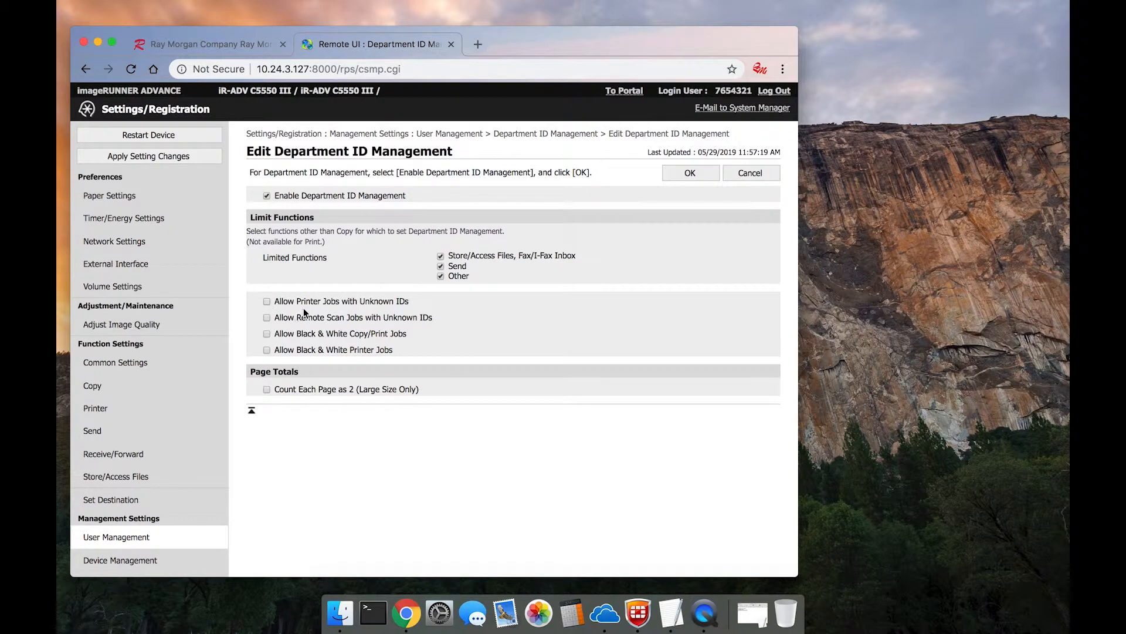
{"action": "mouse_move", "coordinate": [419, 323]}
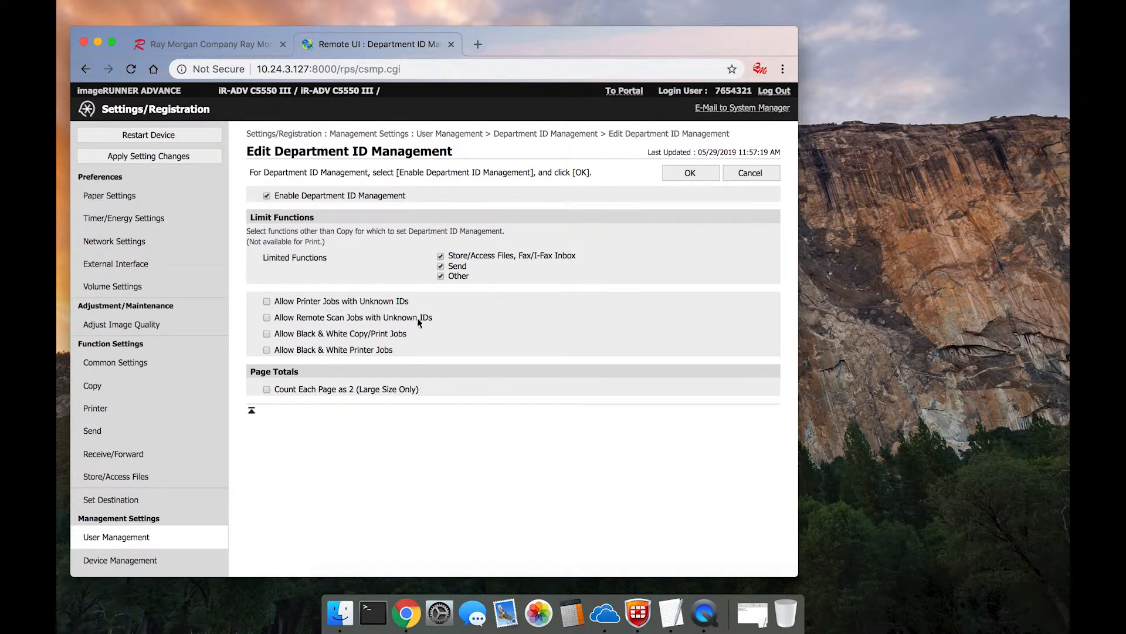
{"action": "mouse_move", "coordinate": [400, 309]}
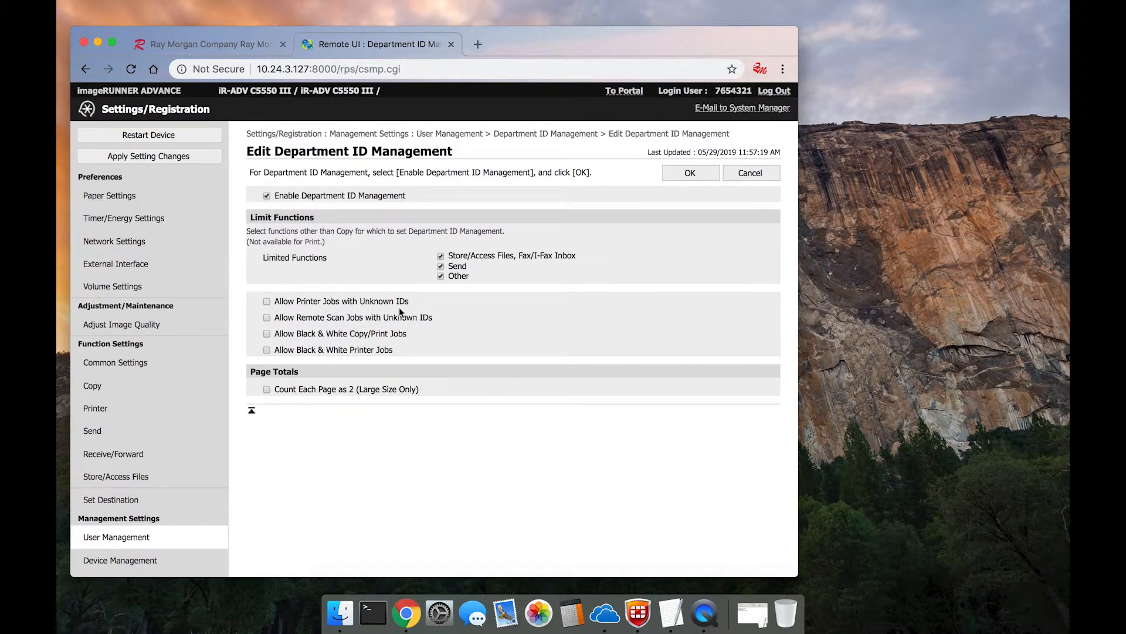
{"action": "mouse_move", "coordinate": [442, 309]}
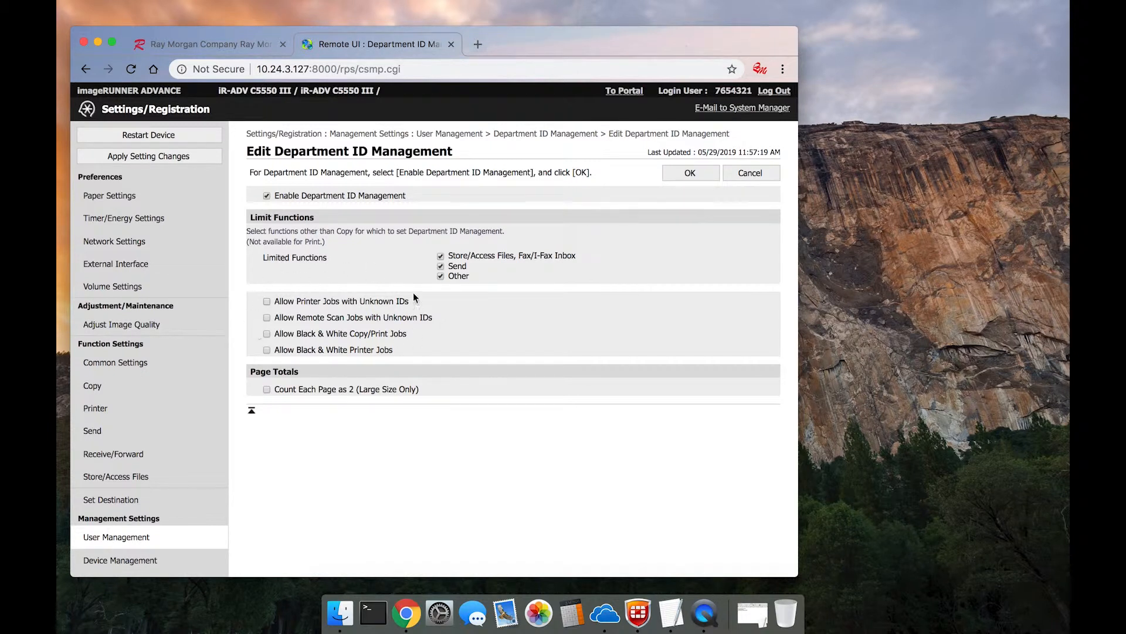
{"action": "mouse_move", "coordinate": [470, 312]}
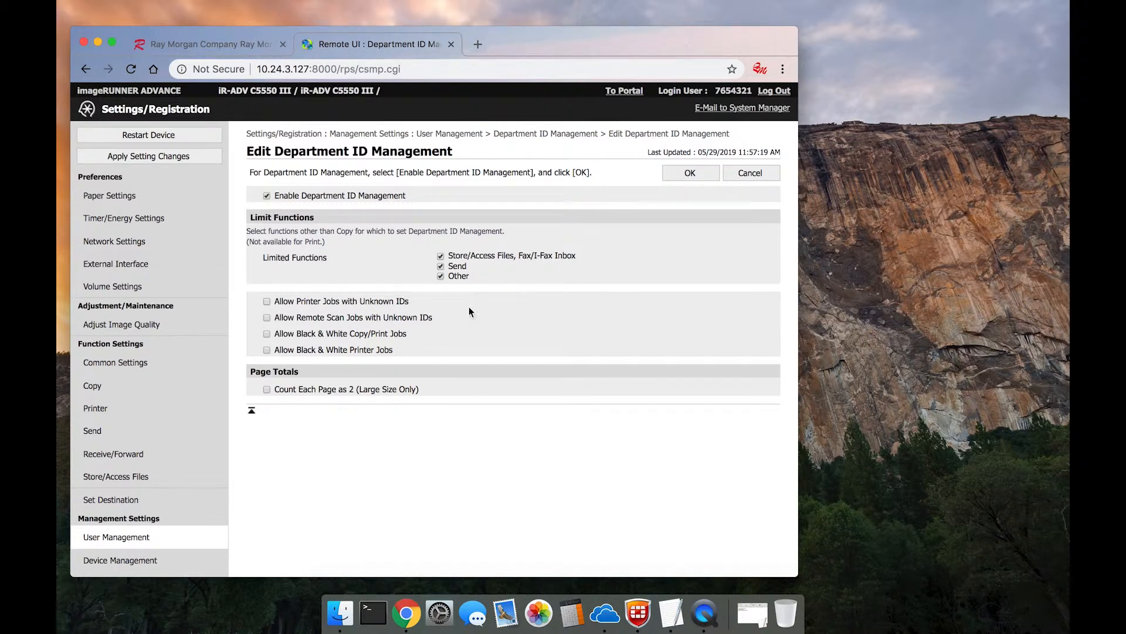
{"action": "left_click", "coordinate": [440, 266]}
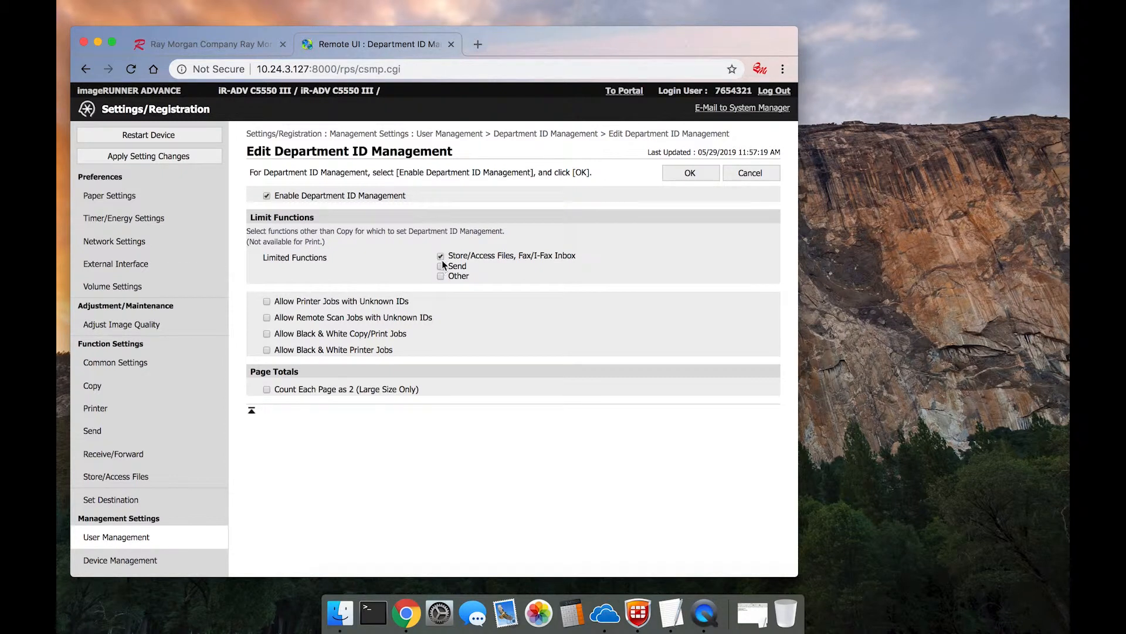
{"action": "left_click", "coordinate": [441, 256]}
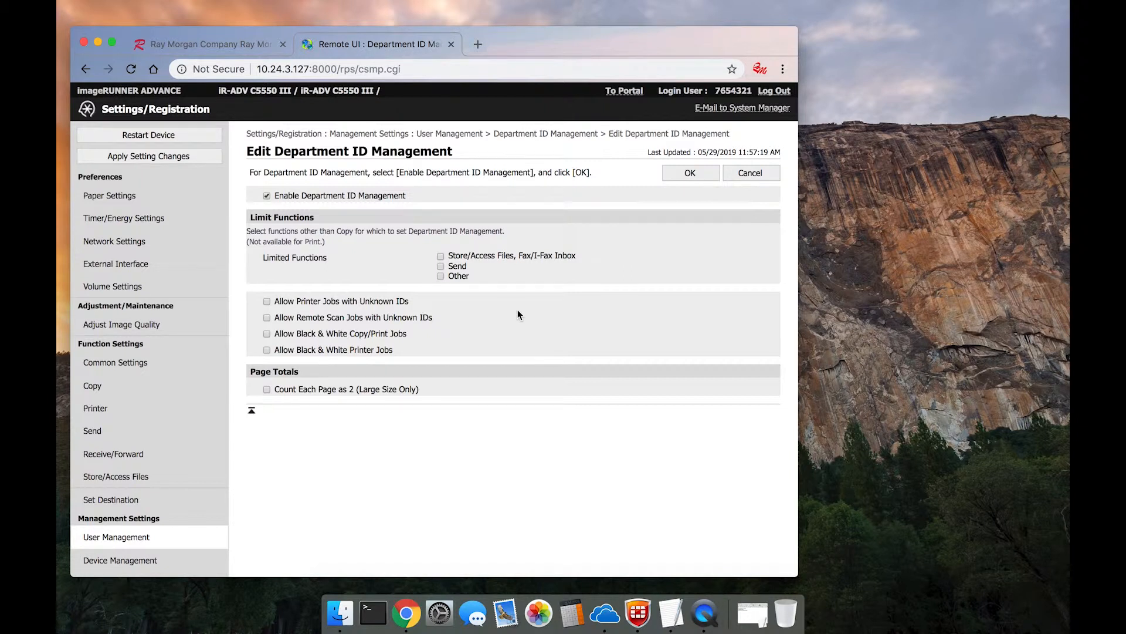
{"action": "mouse_move", "coordinate": [679, 189]}
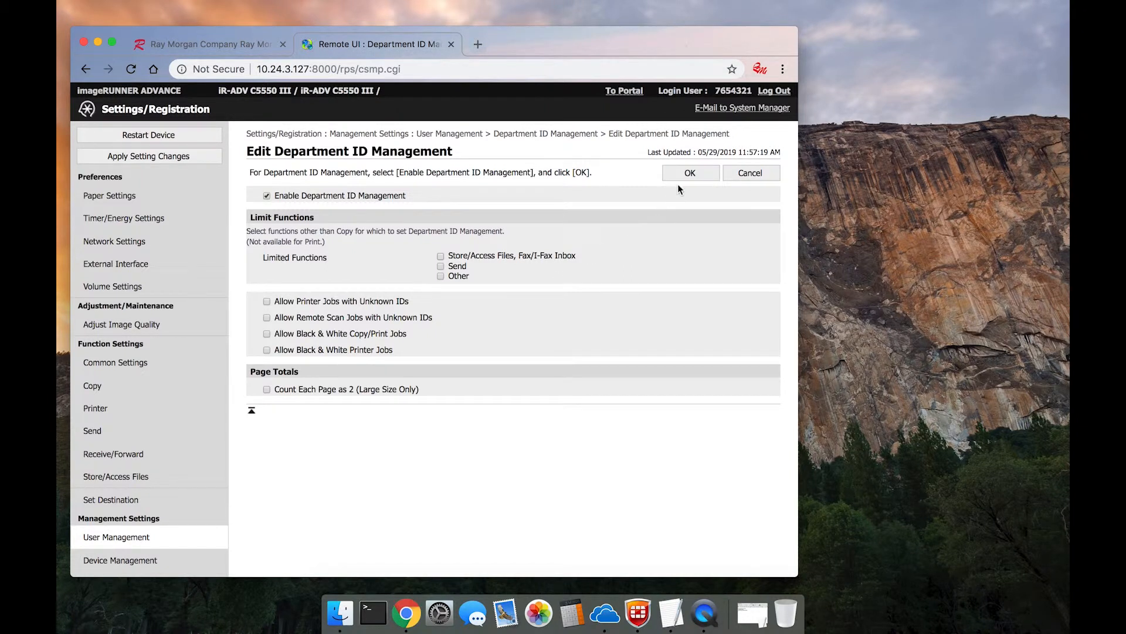
{"action": "left_click", "coordinate": [691, 172]}
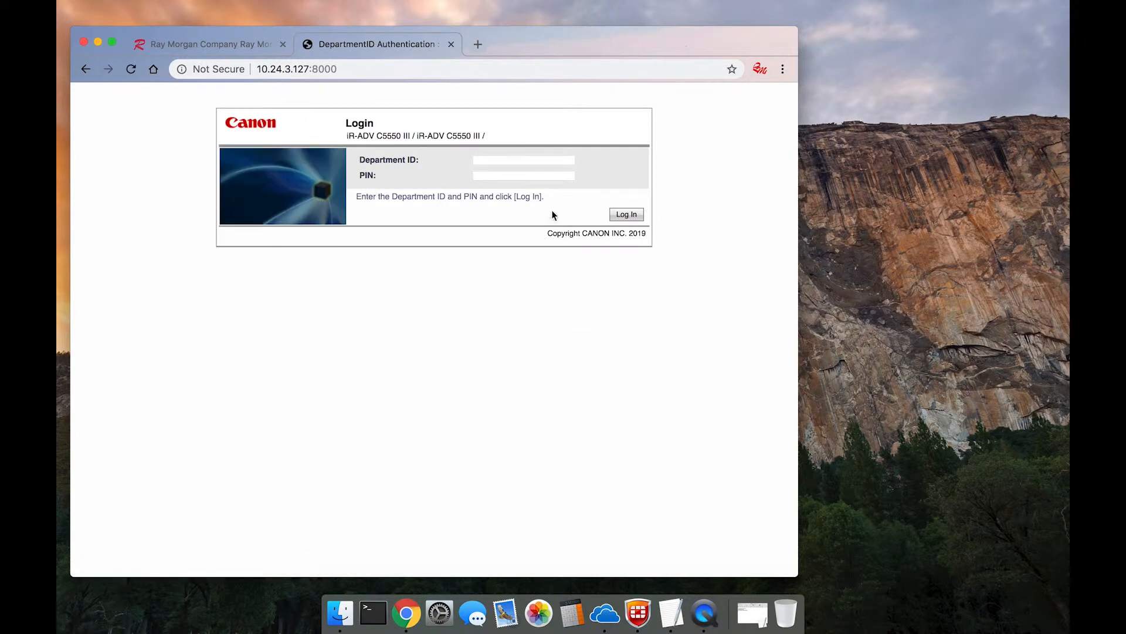
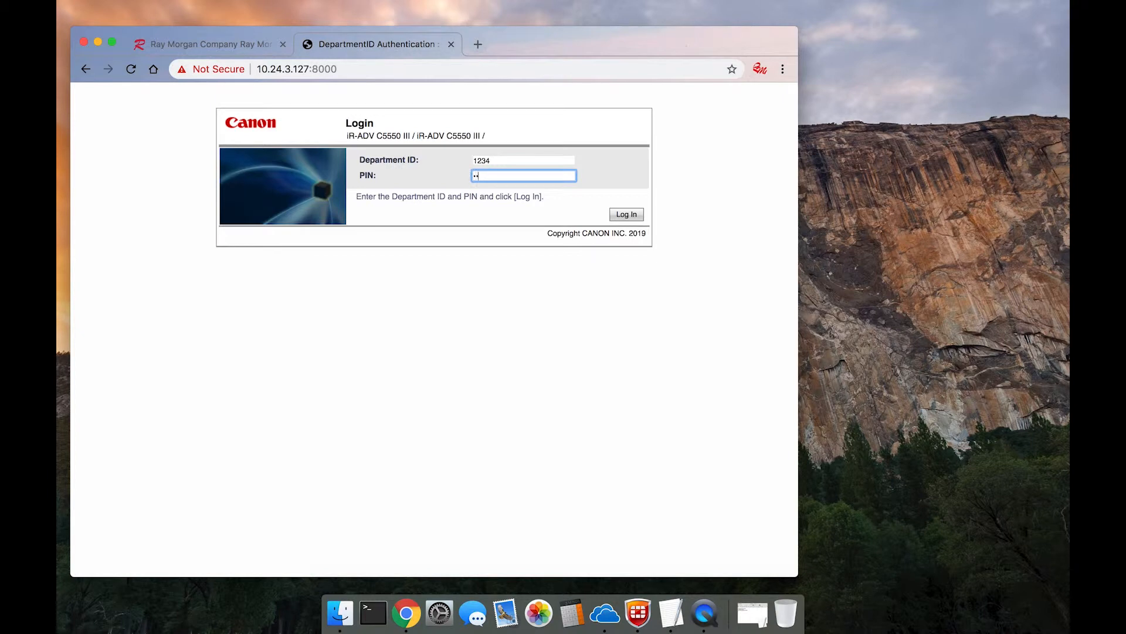
Log in with Department ID 1234 and its PIN to reach the Portal.
{"action": "left_click", "coordinate": [626, 214]}
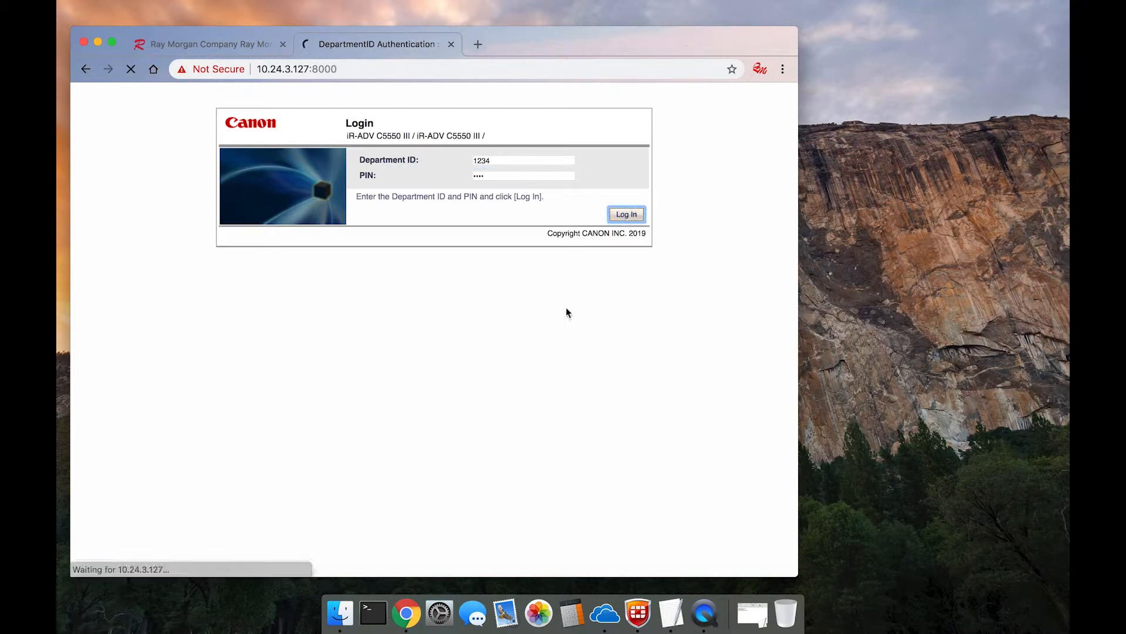
{"action": "left_click", "coordinate": [626, 214]}
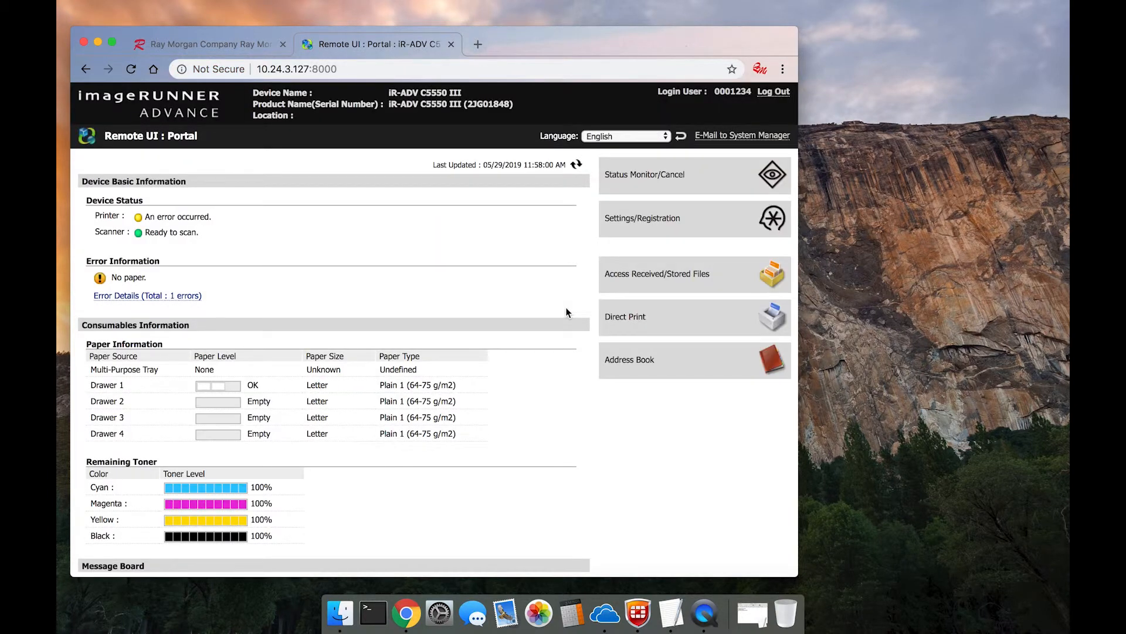
{"action": "mouse_move", "coordinate": [723, 104]}
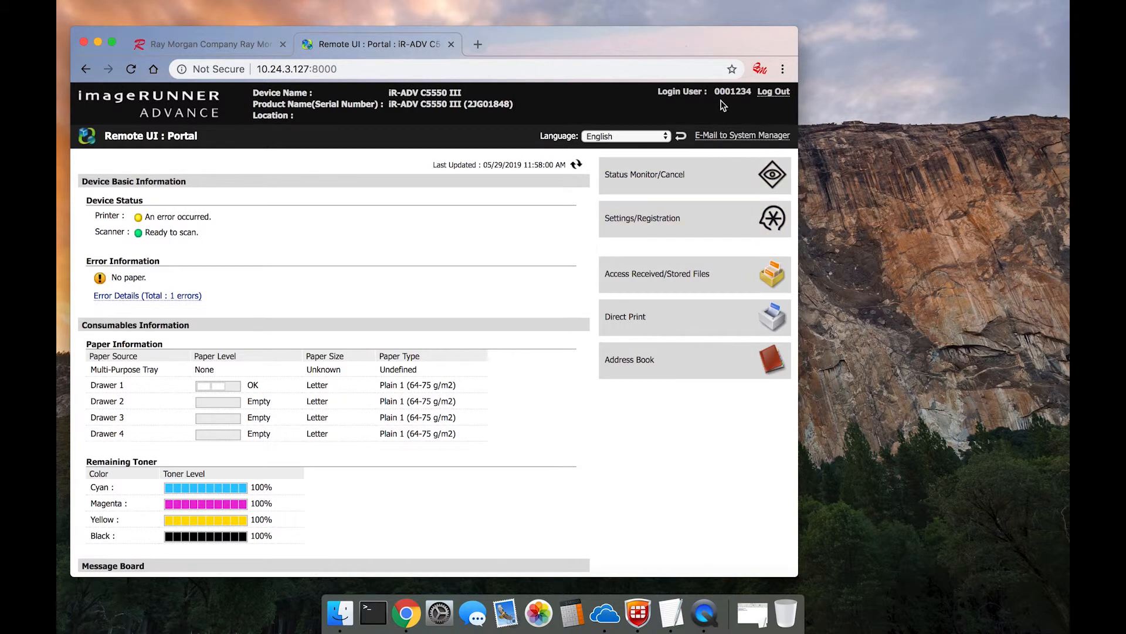
{"action": "mouse_move", "coordinate": [667, 439]}
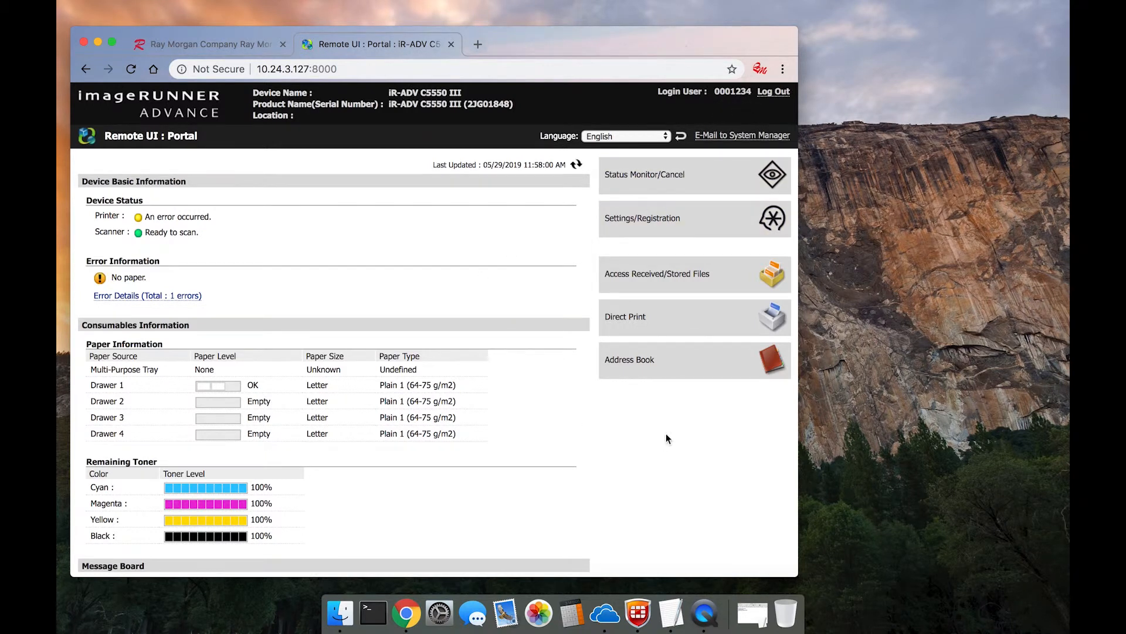
{"action": "mouse_move", "coordinate": [592, 452]}
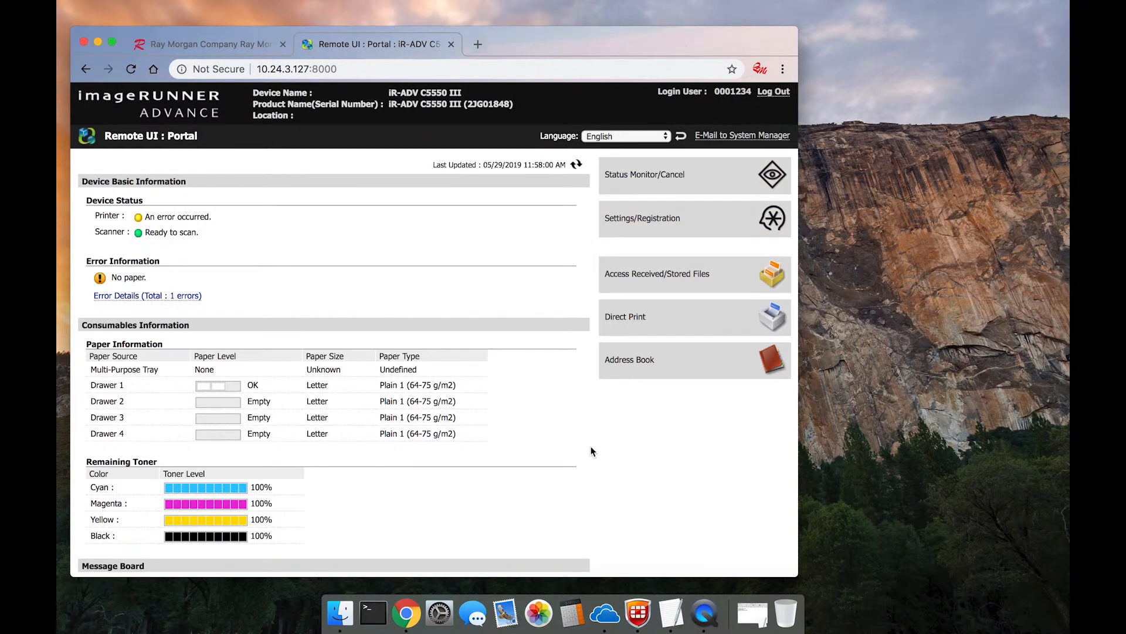
{"action": "mouse_move", "coordinate": [528, 393]}
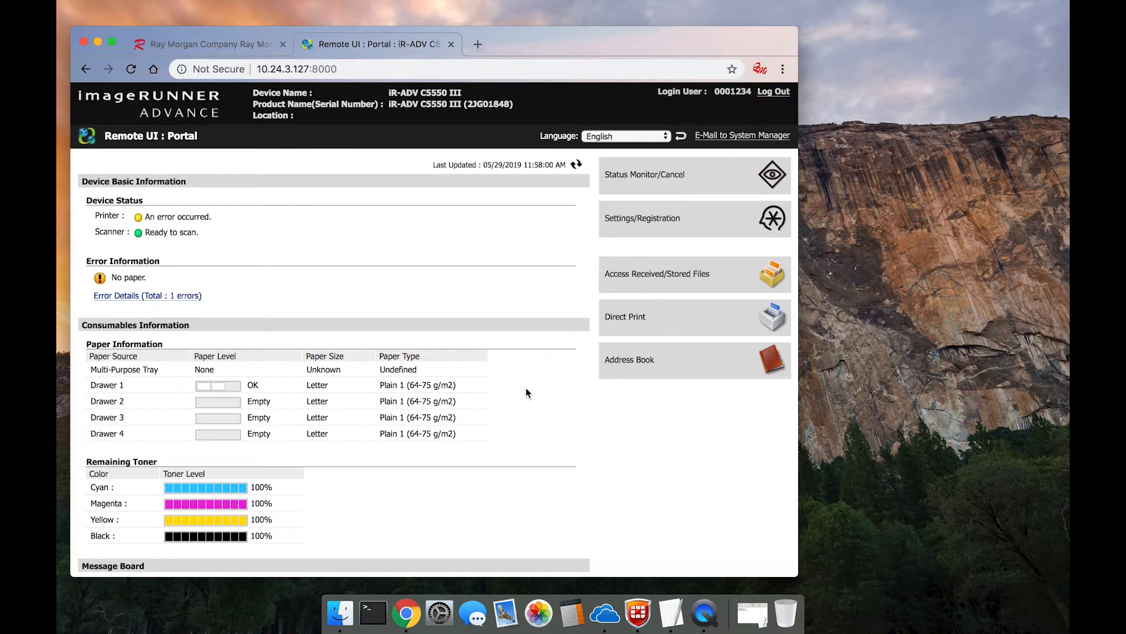